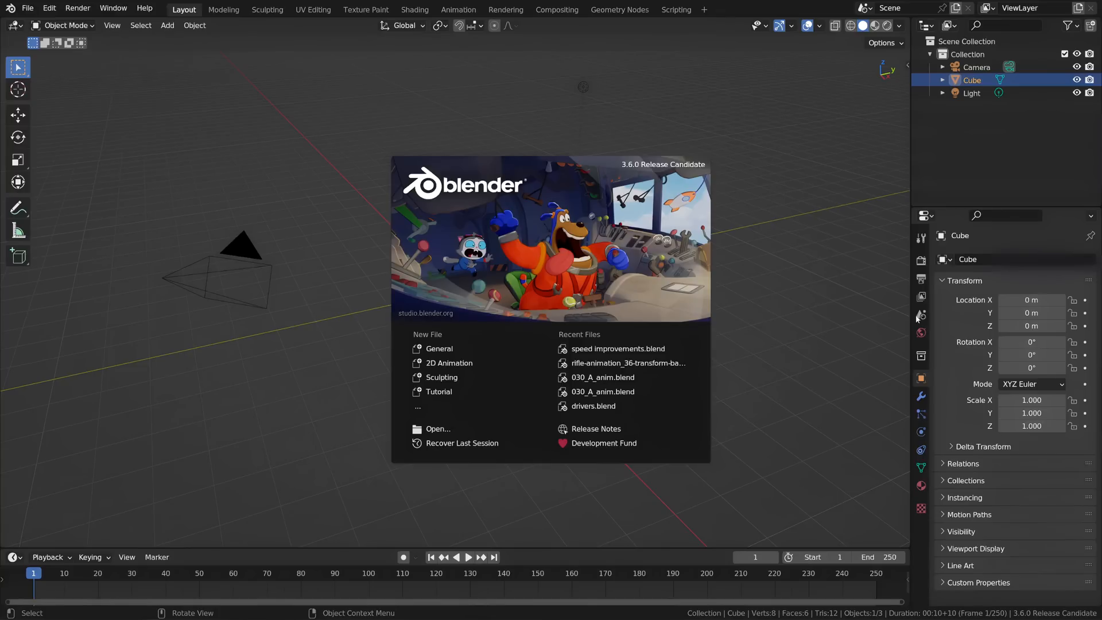
# - Dismiss the splash screen to reveal the default scene with the Cube selected
pyautogui.click(699, 164)
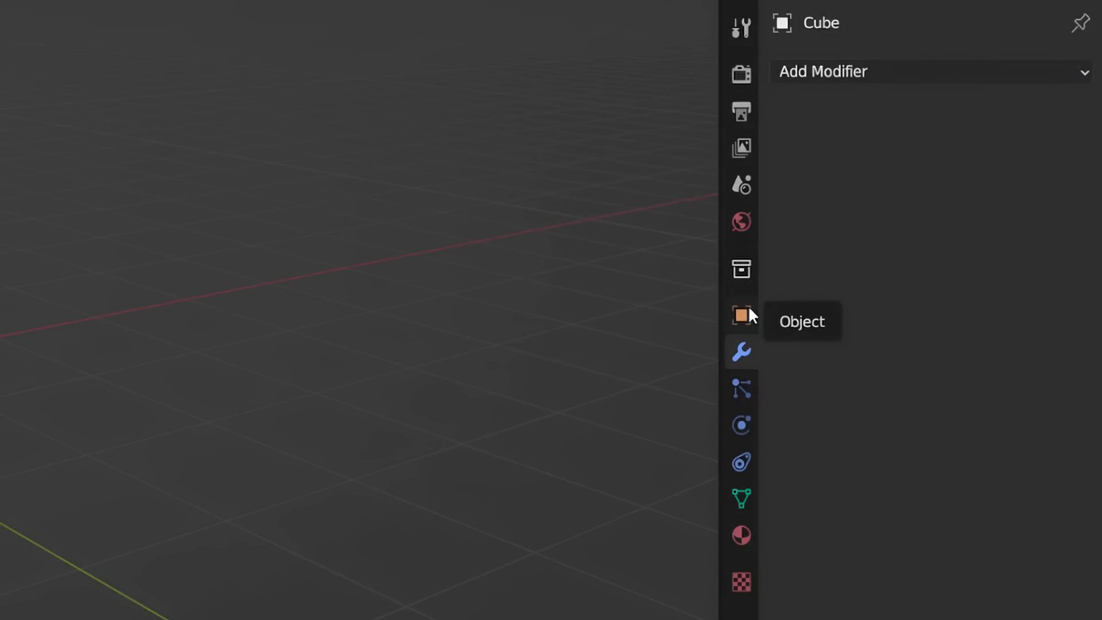
pyautogui.moveTo(740, 499)
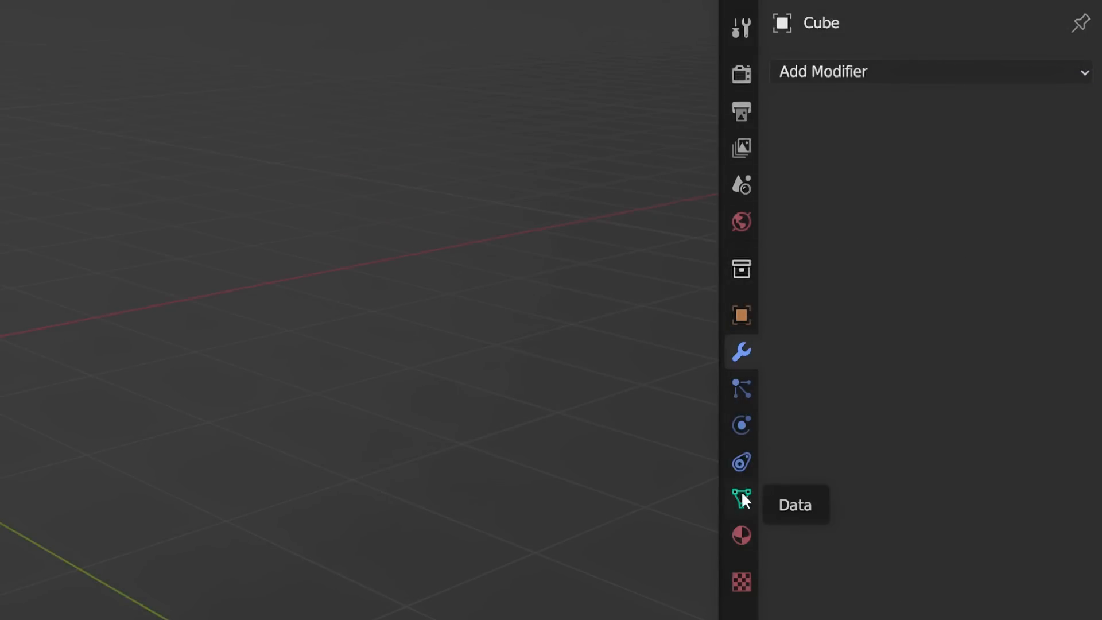
pyautogui.moveTo(741, 537)
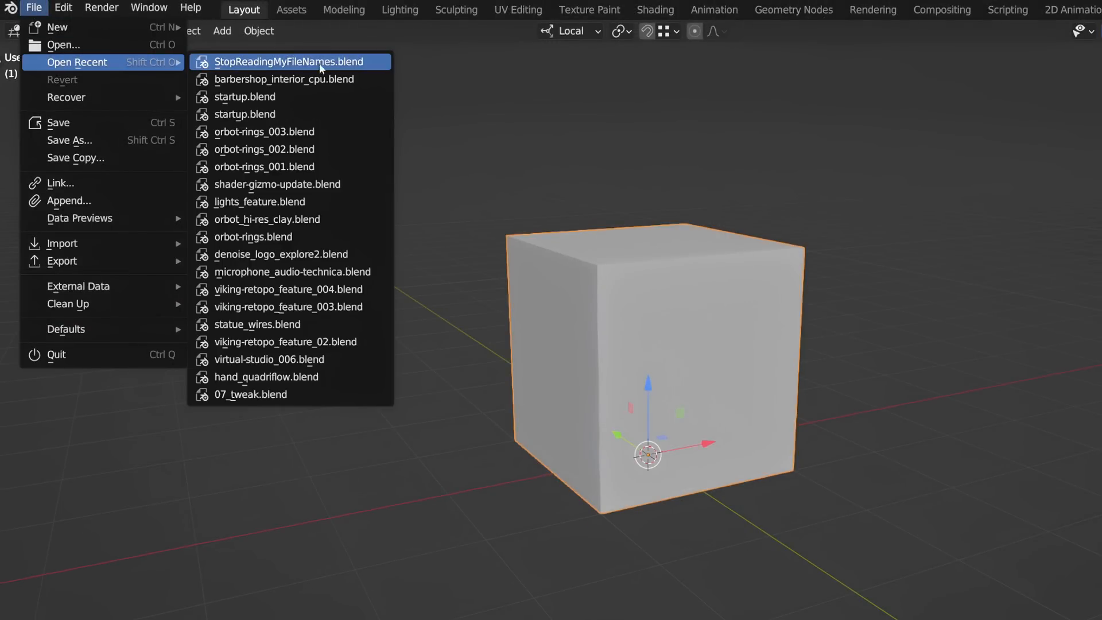
pyautogui.moveTo(376, 67)
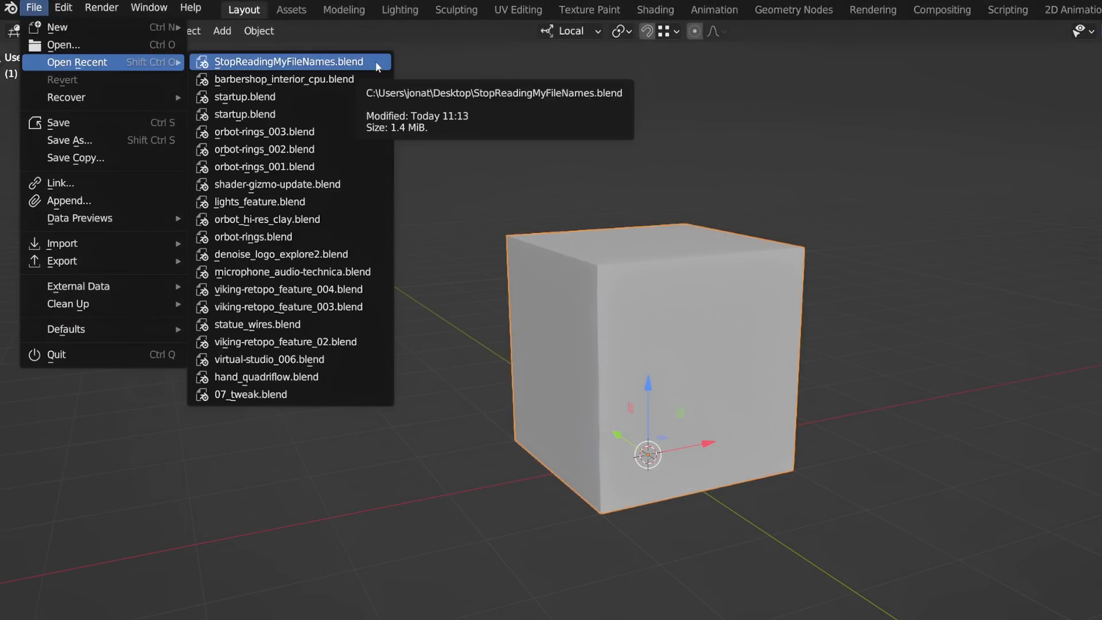
# - Show the recent files list and inspect StopReadingMyFileNames.blend's details
pyautogui.click(290, 61)
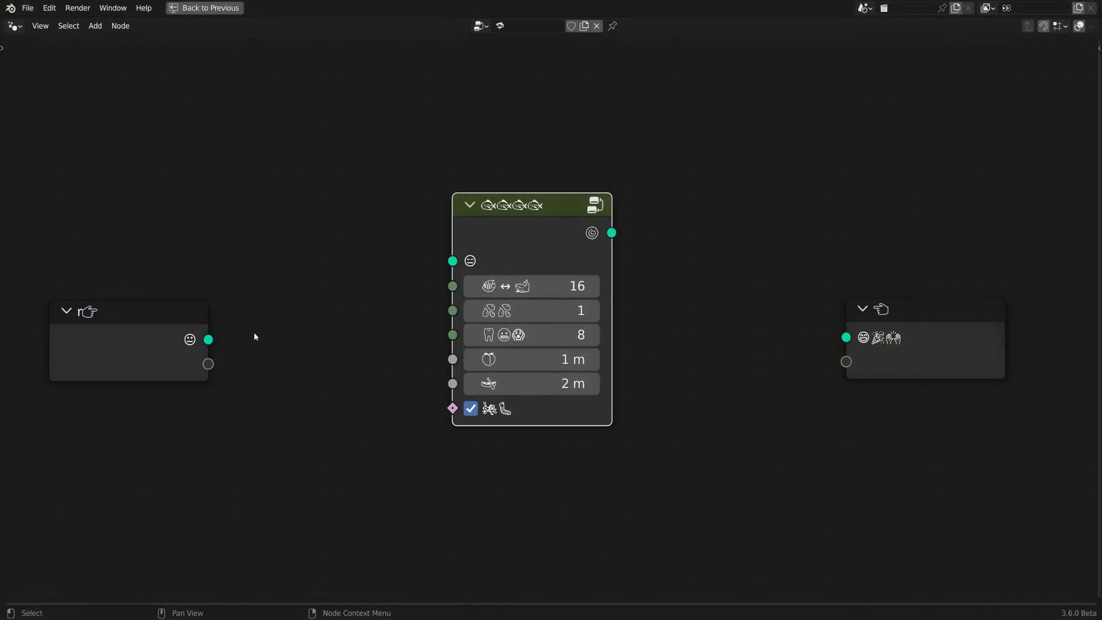
# - Wire the Group Input into the middle node's first socket and its output onward
pyautogui.moveTo(207, 339); pyautogui.dragTo(452, 260)
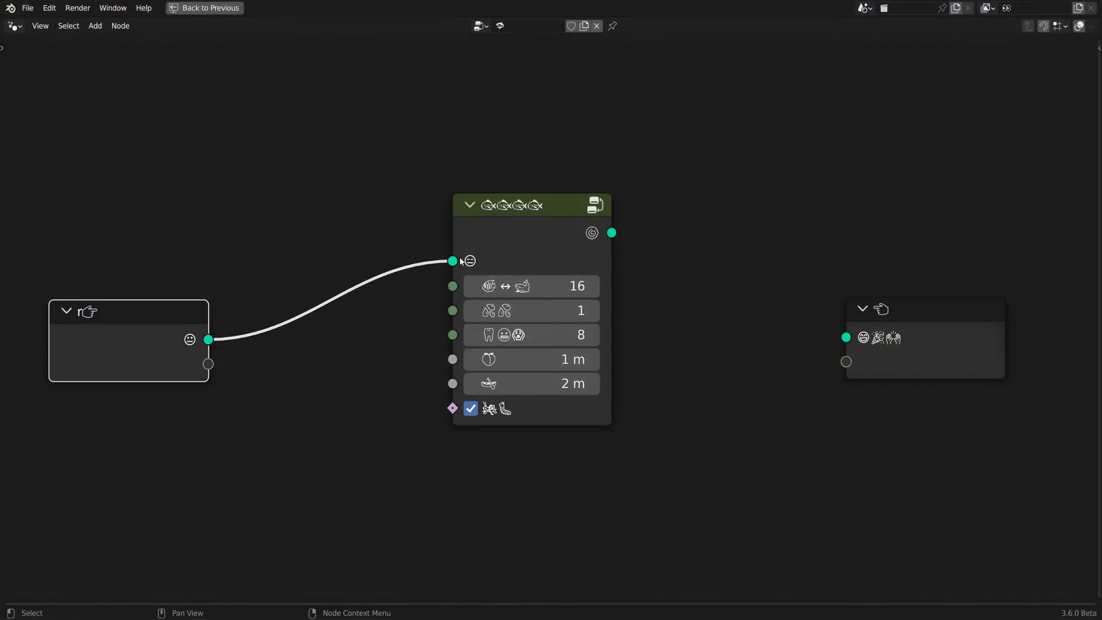
pyautogui.moveTo(612, 233); pyautogui.dragTo(846, 337)
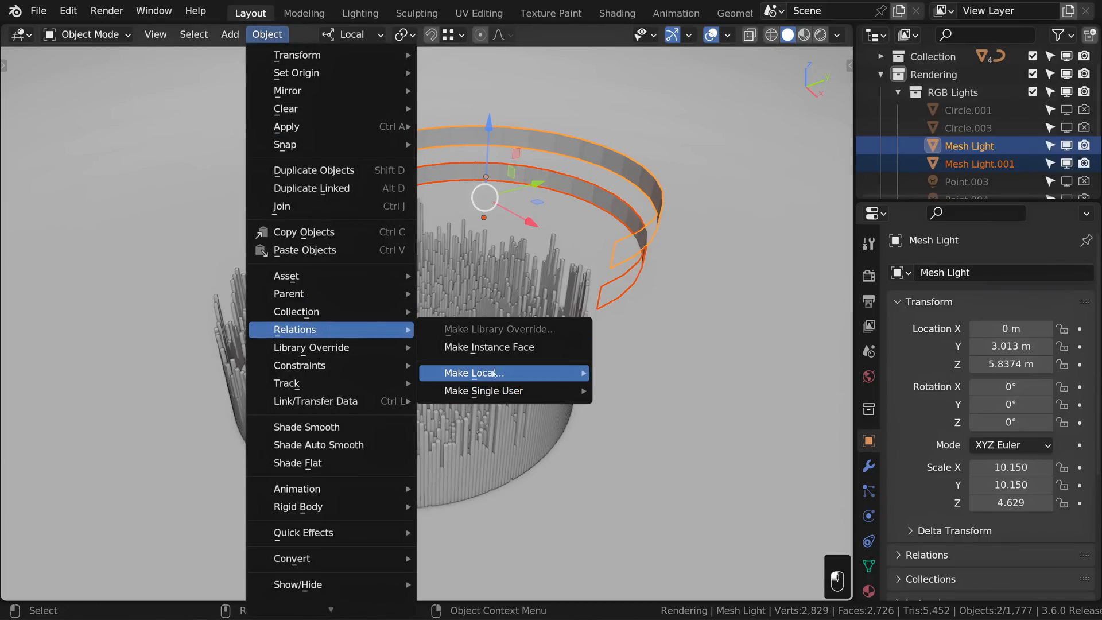
pyautogui.moveTo(483, 390)
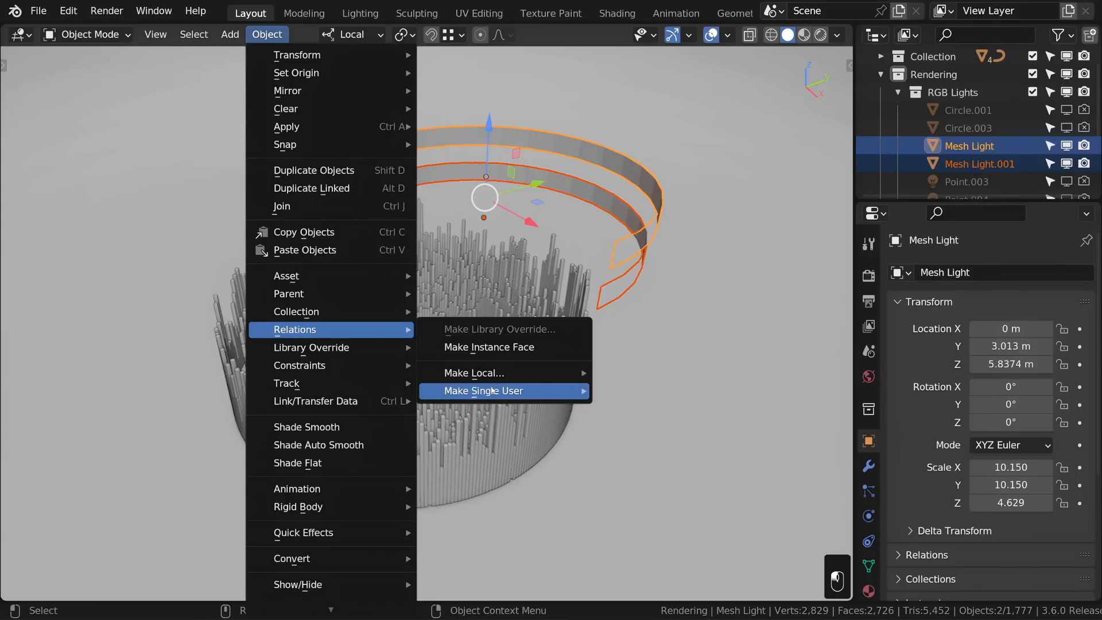
# - Make the ring lights single users, then select the circular bar cluster object
pyautogui.press('q')
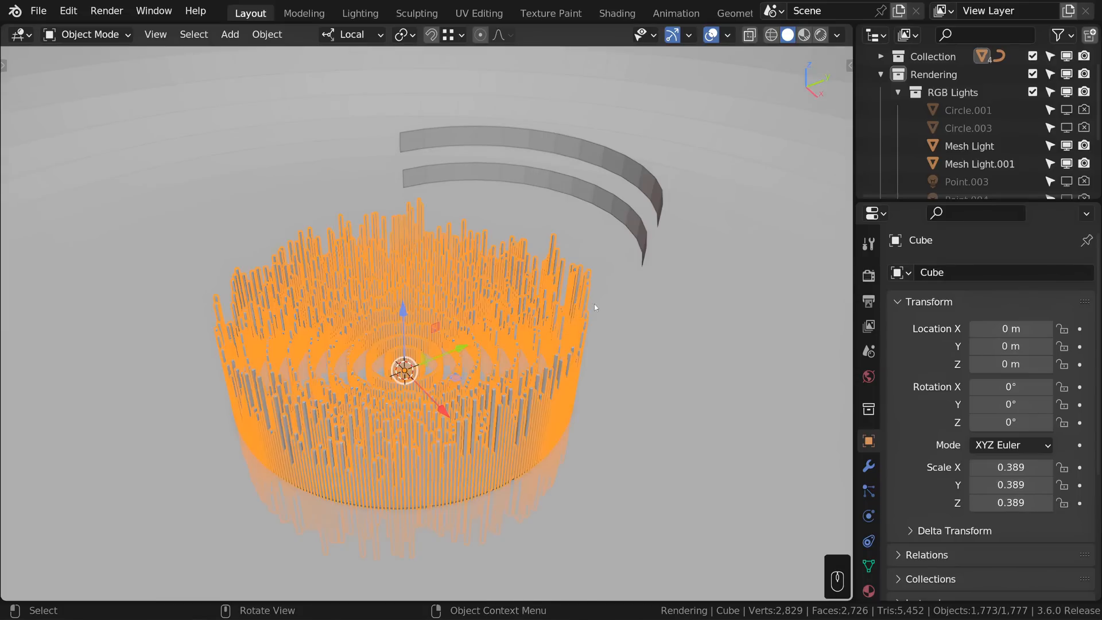
pyautogui.click(979, 164)
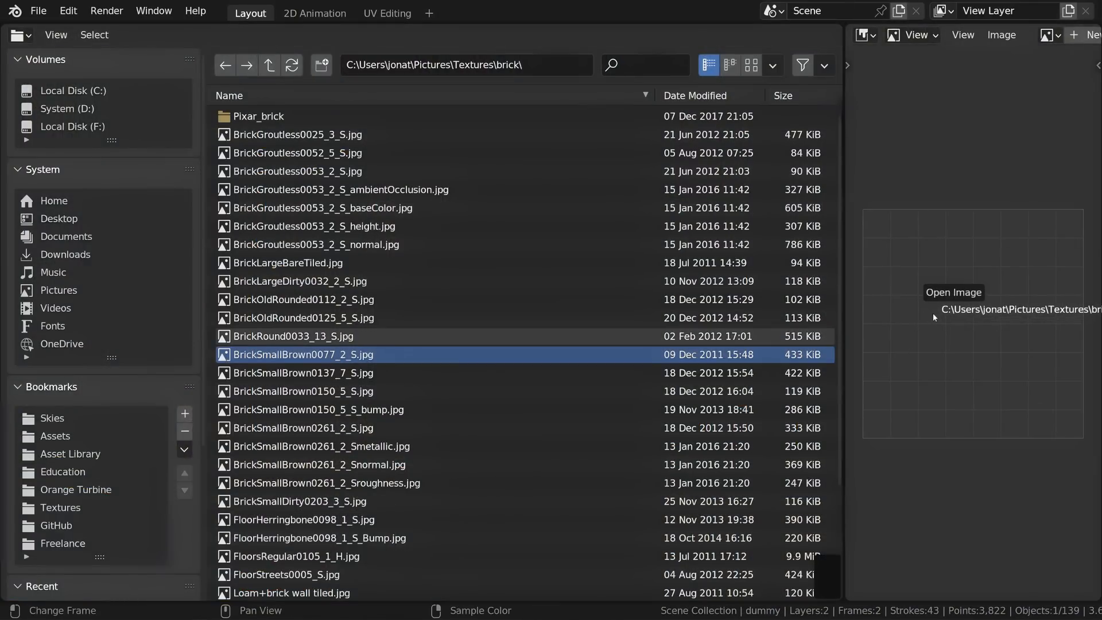
# - Load a brick texture into the viewer, then open BrickSmallBrown0150_5_S.jpg in an external application
pyautogui.click(293, 336)
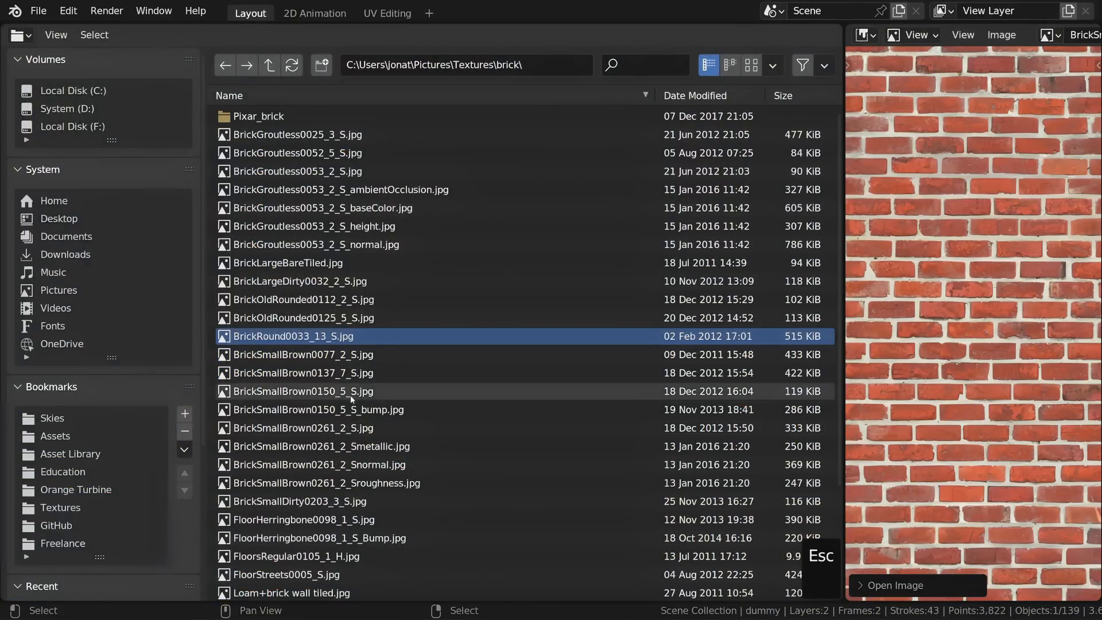
pyautogui.click(302, 390)
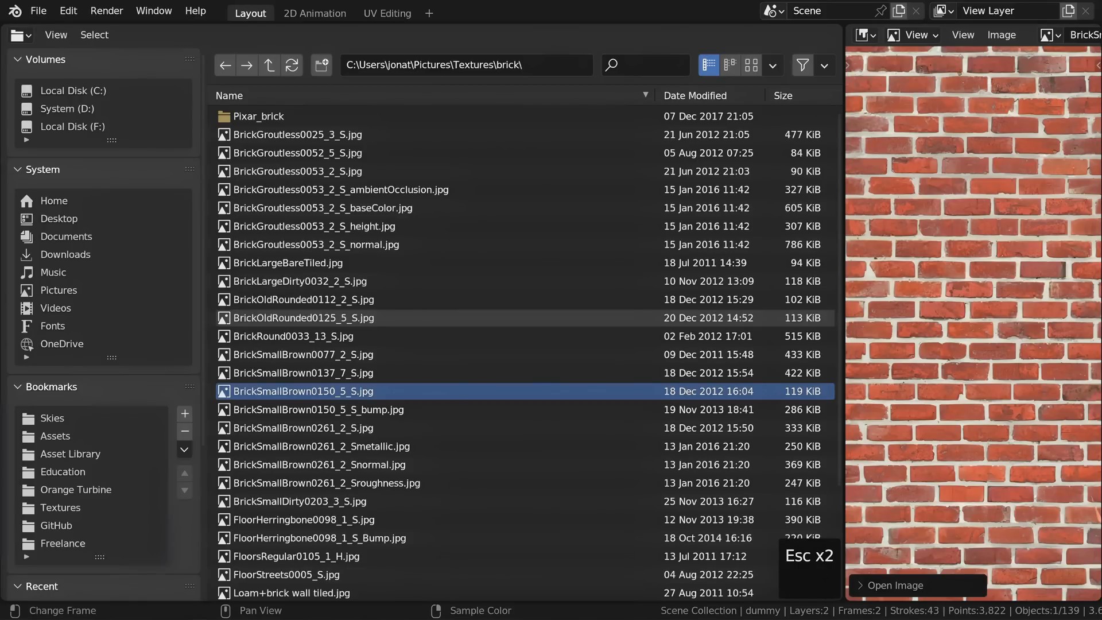
pyautogui.rightClick(302, 390)
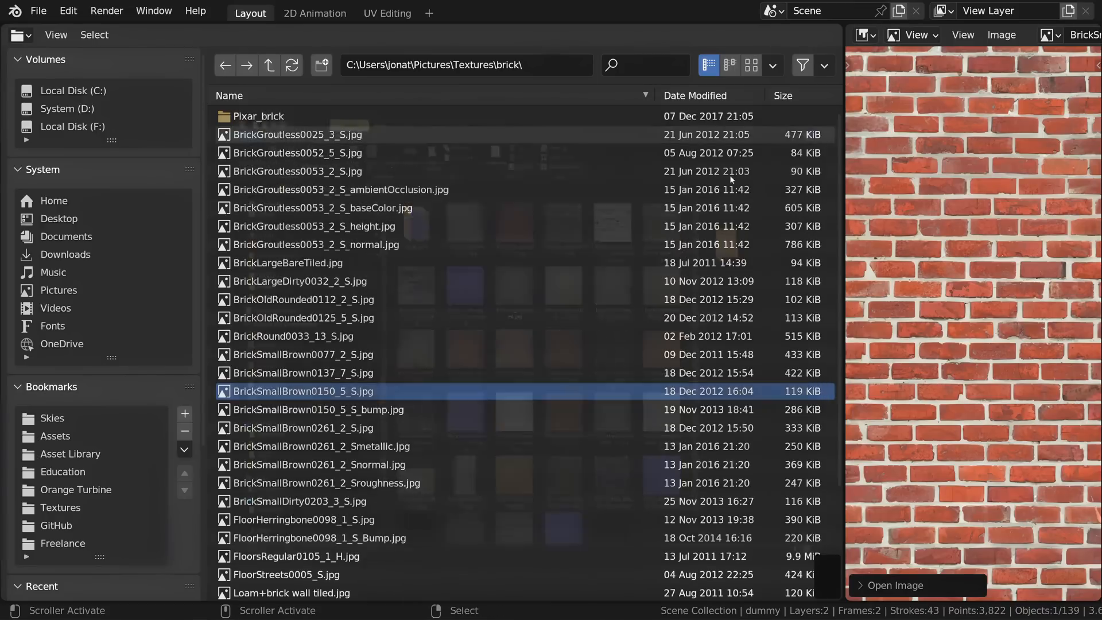
pyautogui.rightClick(300, 390)
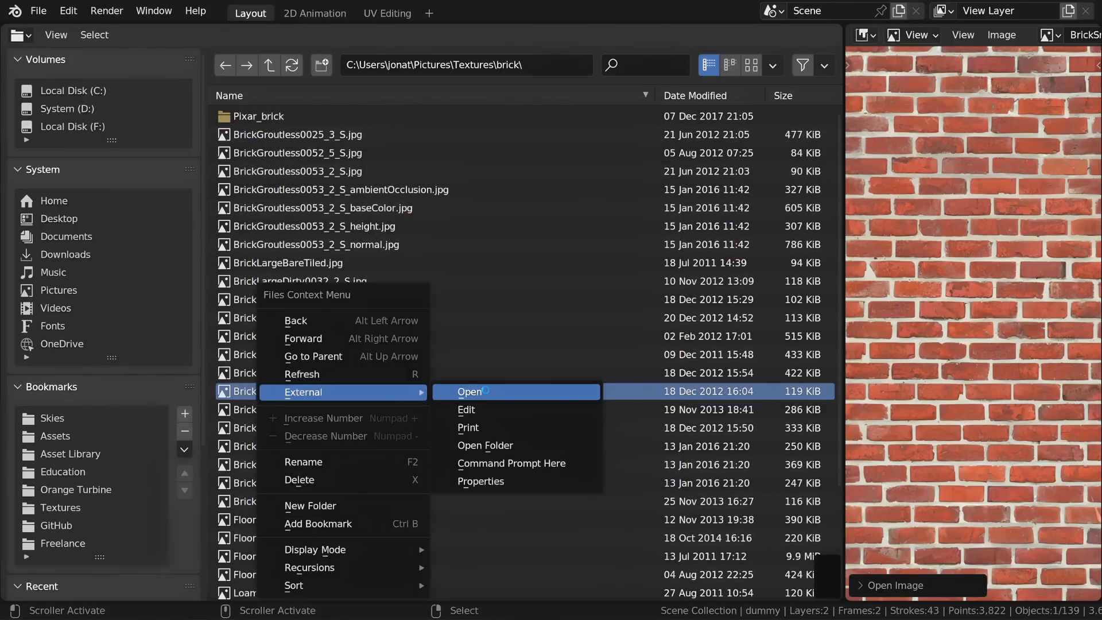
pyautogui.click(468, 392)
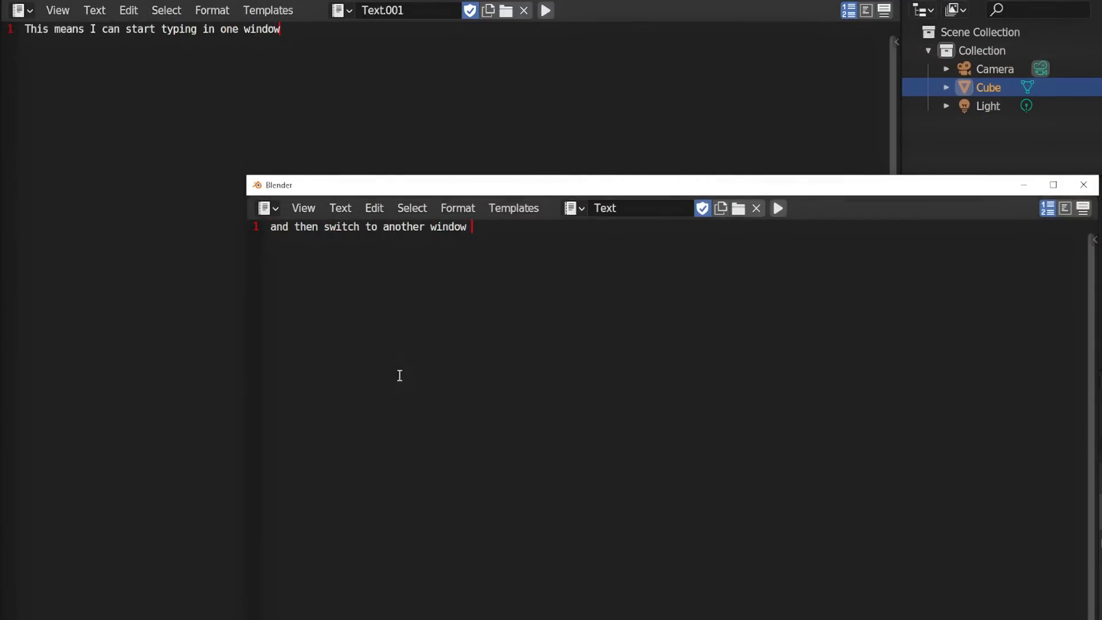
# - Paste the clipboard image into the Image Editor and add image copying to Quick Favorites
pyautogui.click(157, 35)
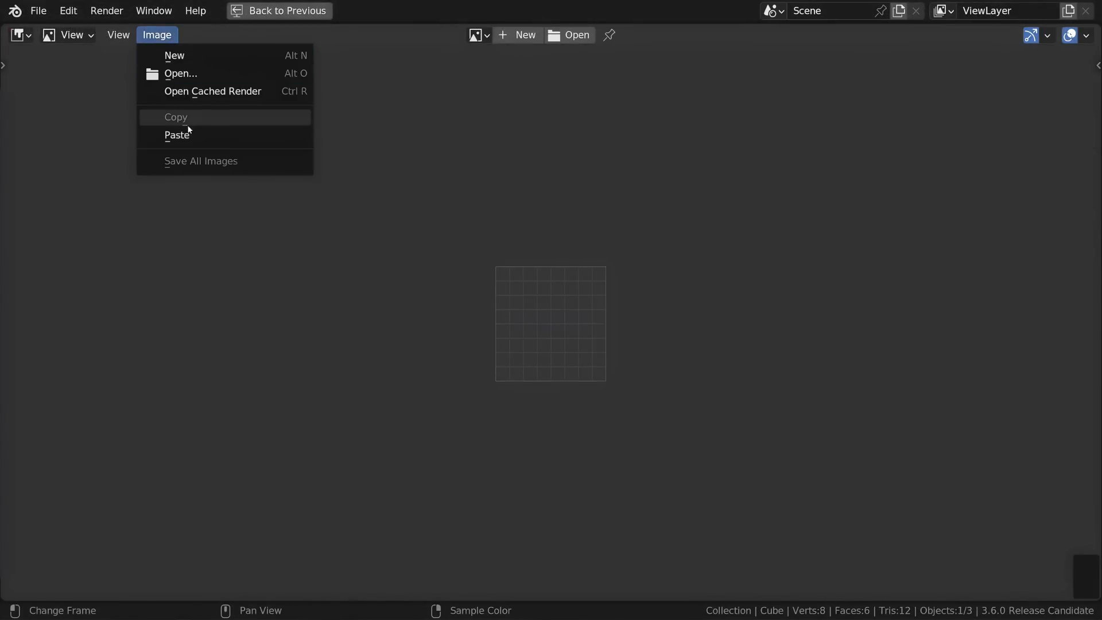
pyautogui.click(178, 136)
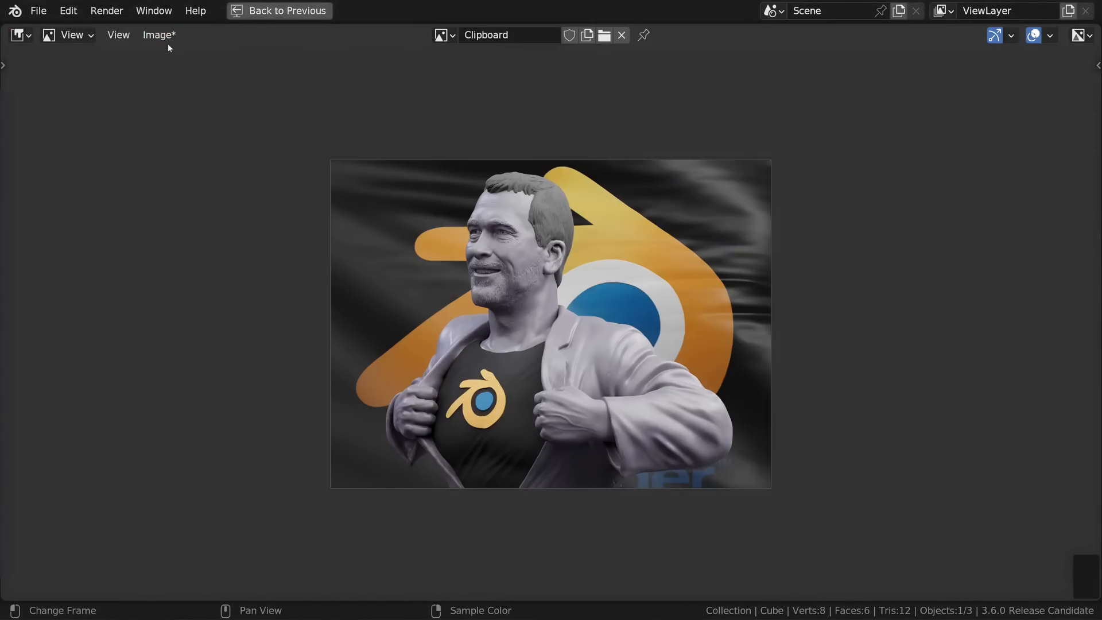
pyautogui.click(158, 34)
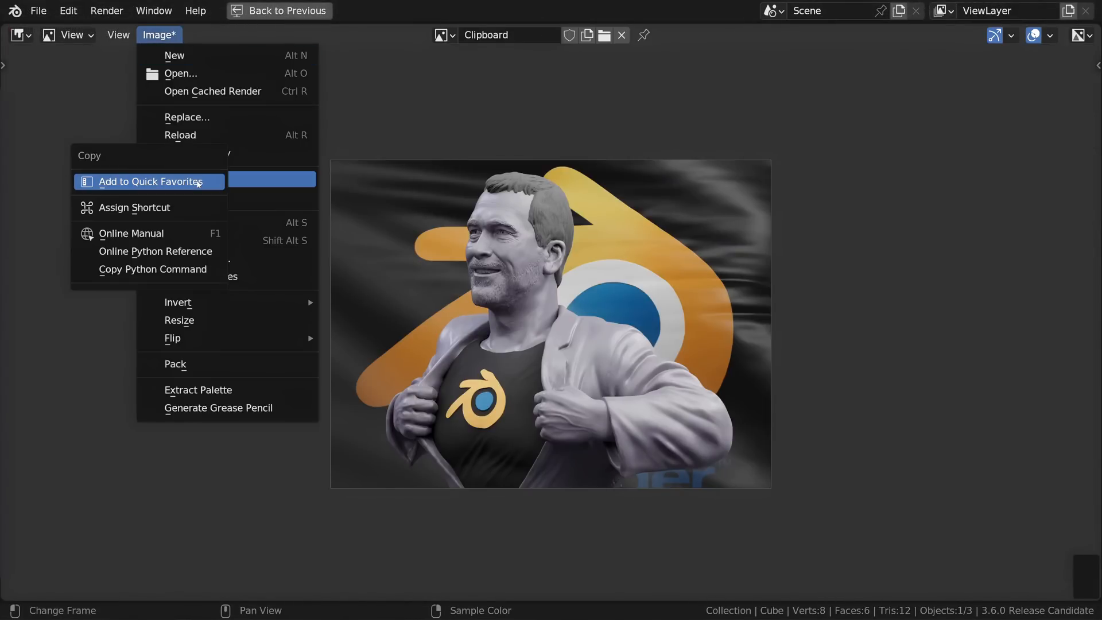
pyautogui.click(134, 206)
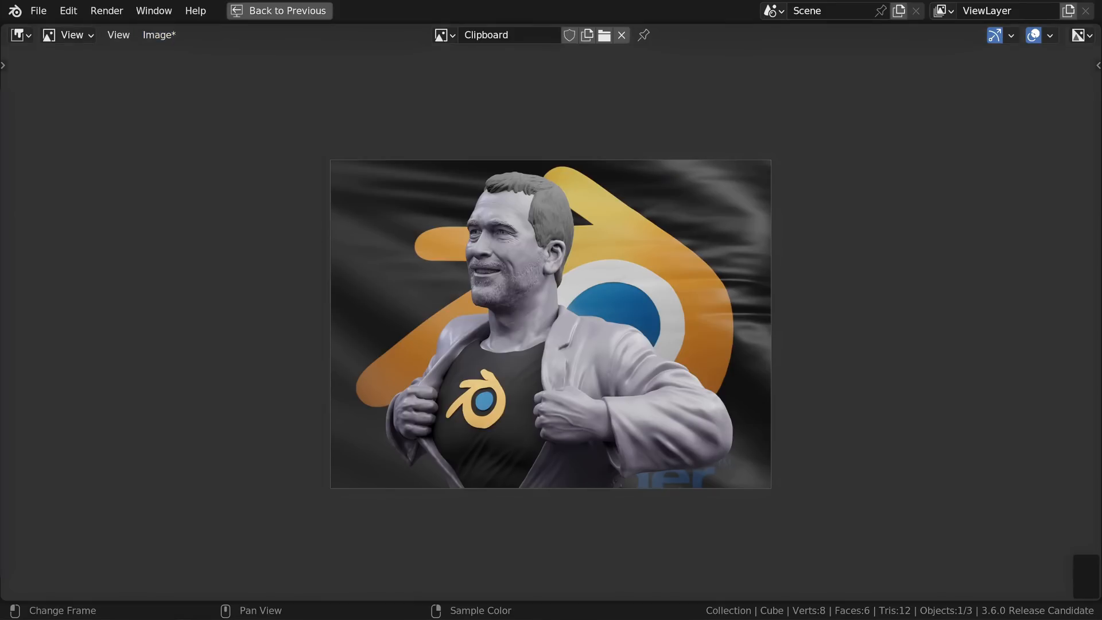
pyautogui.rightClick(296, 329)
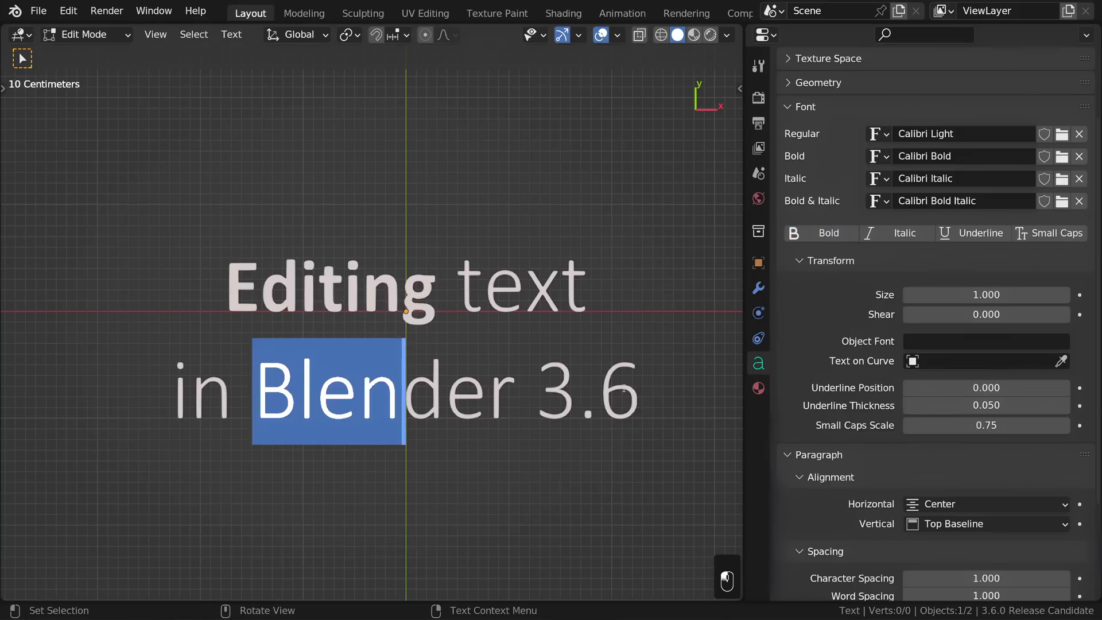
# - Toggle Italic on the selected 'Blender 3.6' characters in the Font panel
pyautogui.click(896, 233)
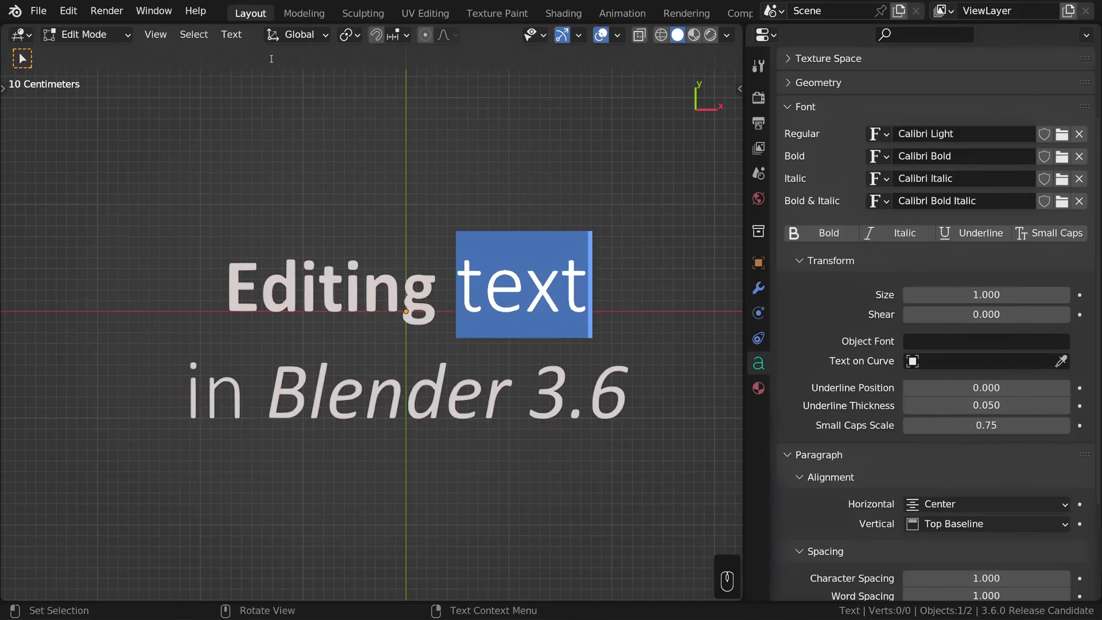
pyautogui.click(46, 584)
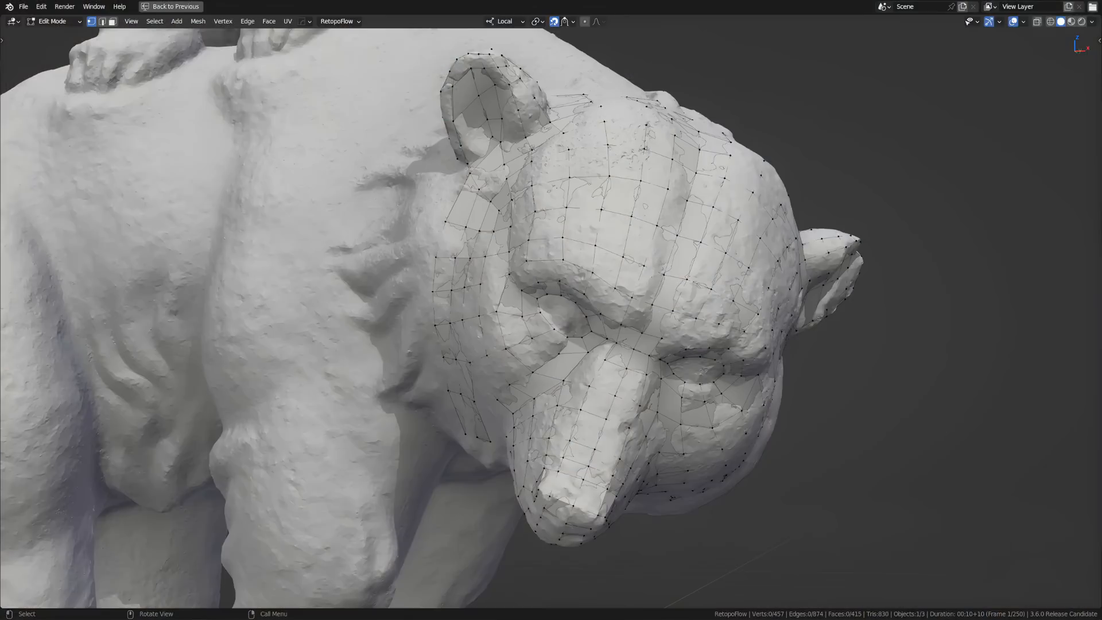
# - Proportionally move a neck vertex of the retopology mesh and confirm the new position
pyautogui.click(1022, 21)
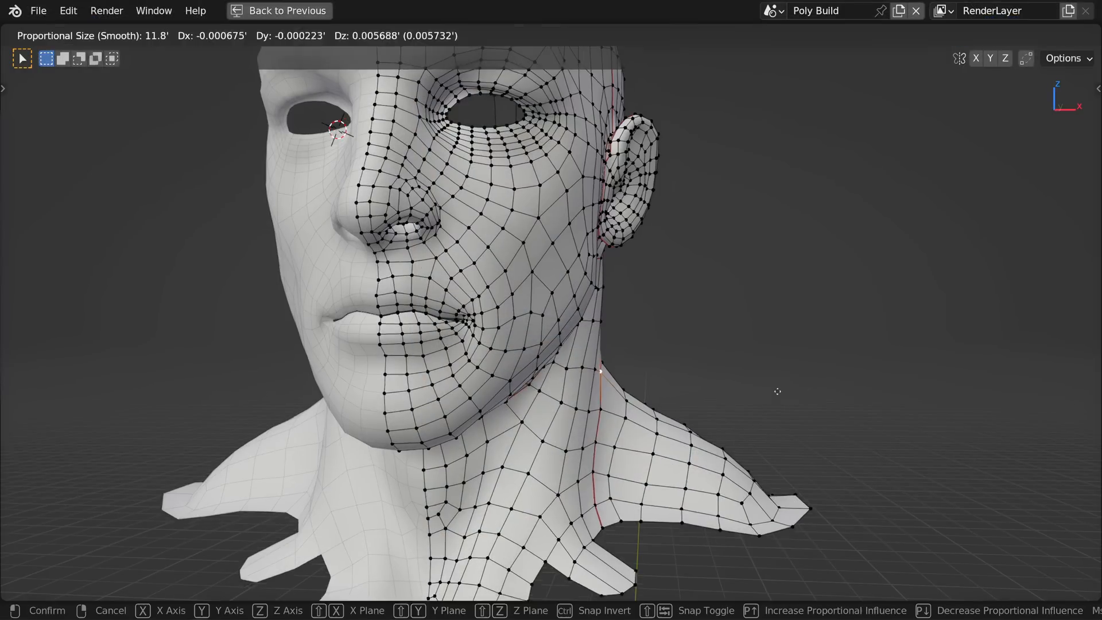
pyautogui.press('Return')
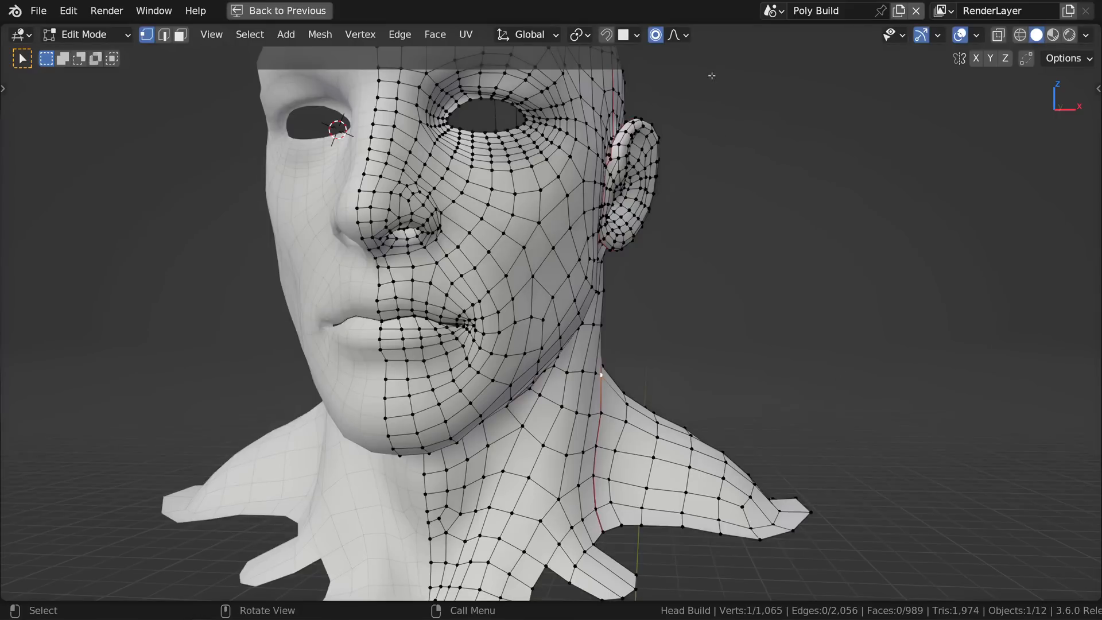
pyautogui.click(675, 34)
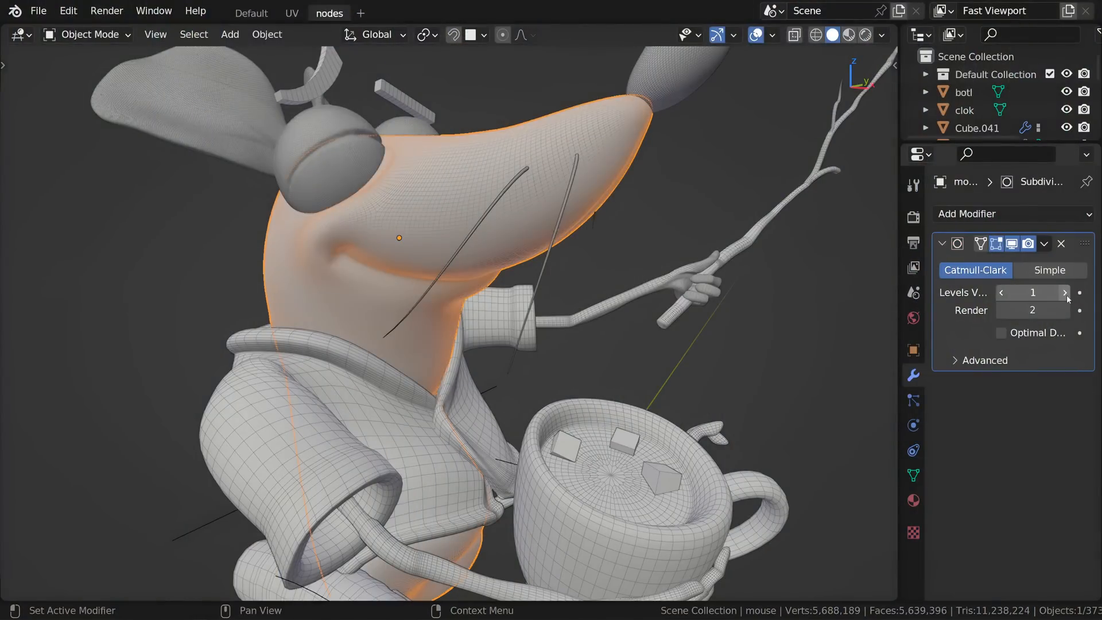
# - Set the coat's Subdivision Levels Viewport down to 0
pyautogui.click(1063, 293)
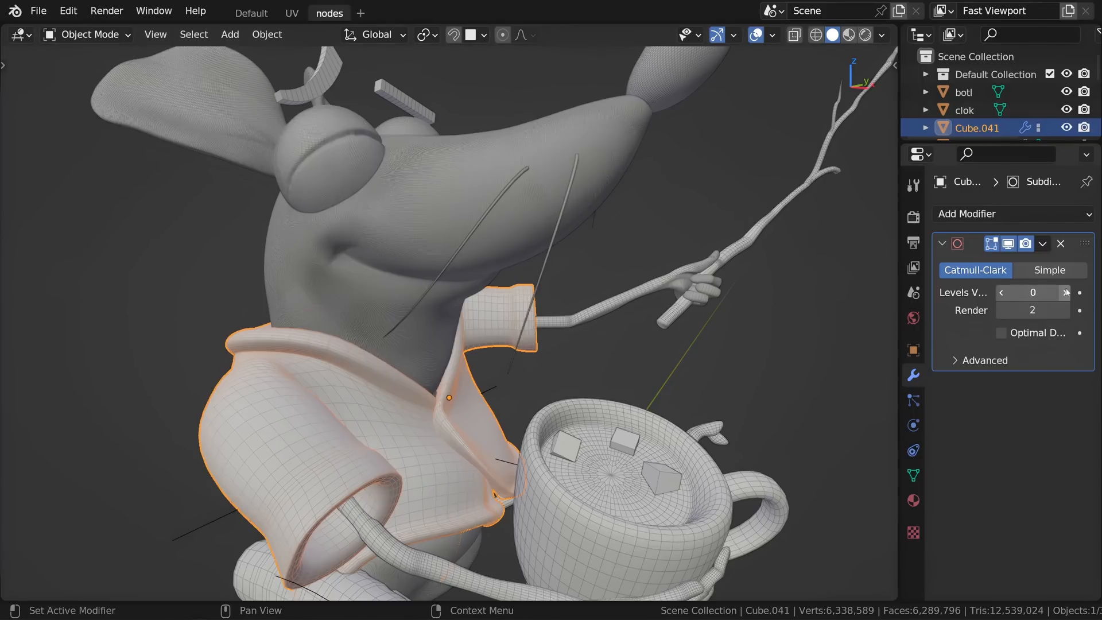
pyautogui.click(1065, 291)
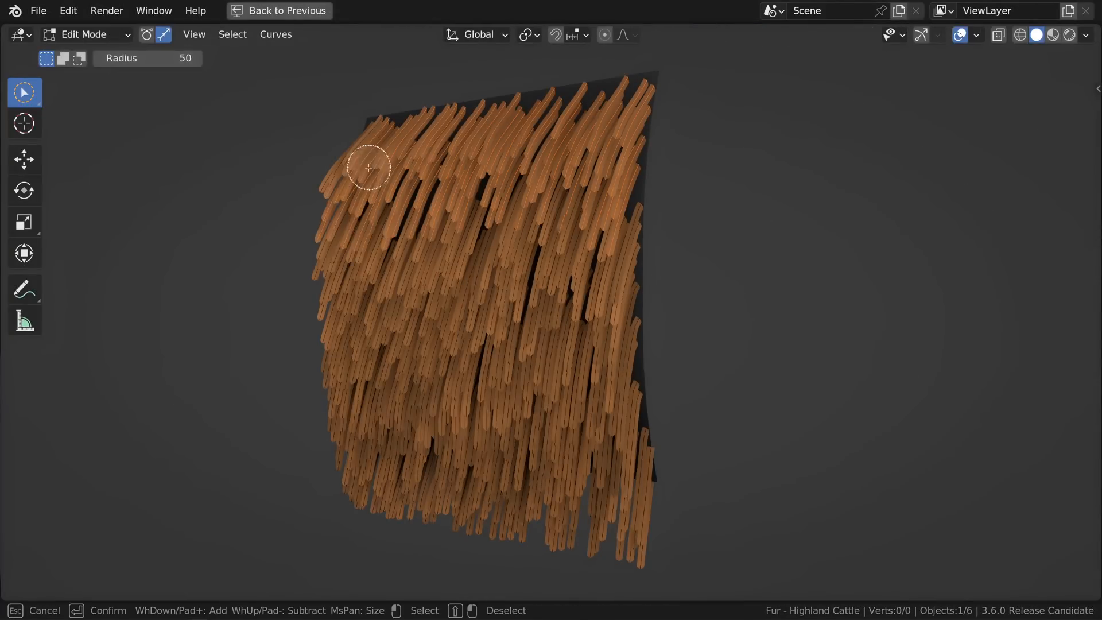
# - Paint-select control points along the fur patch's left strands with circle select
pyautogui.moveTo(368, 167); pyautogui.dragTo(400, 331)
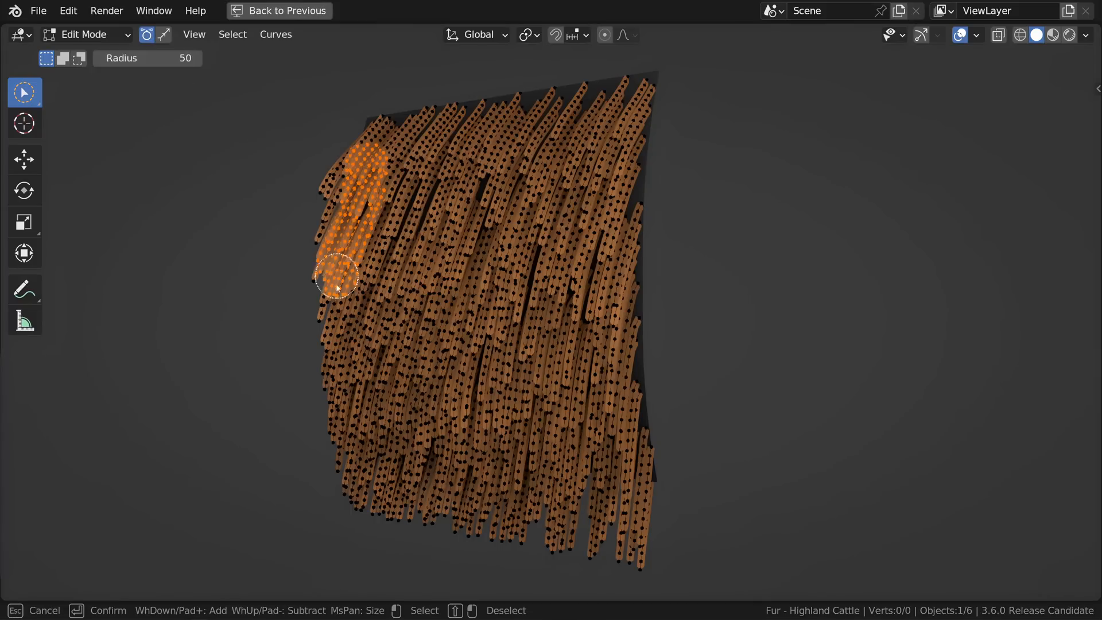
pyautogui.moveTo(337, 278); pyautogui.dragTo(365, 520)
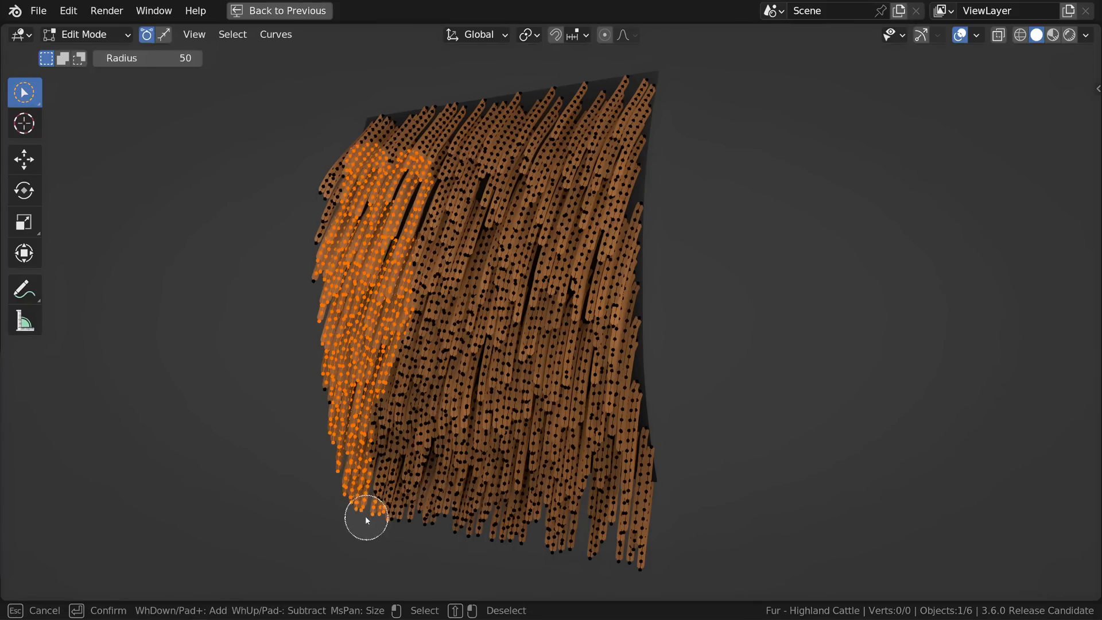
pyautogui.moveTo(365, 520); pyautogui.dragTo(421, 449)
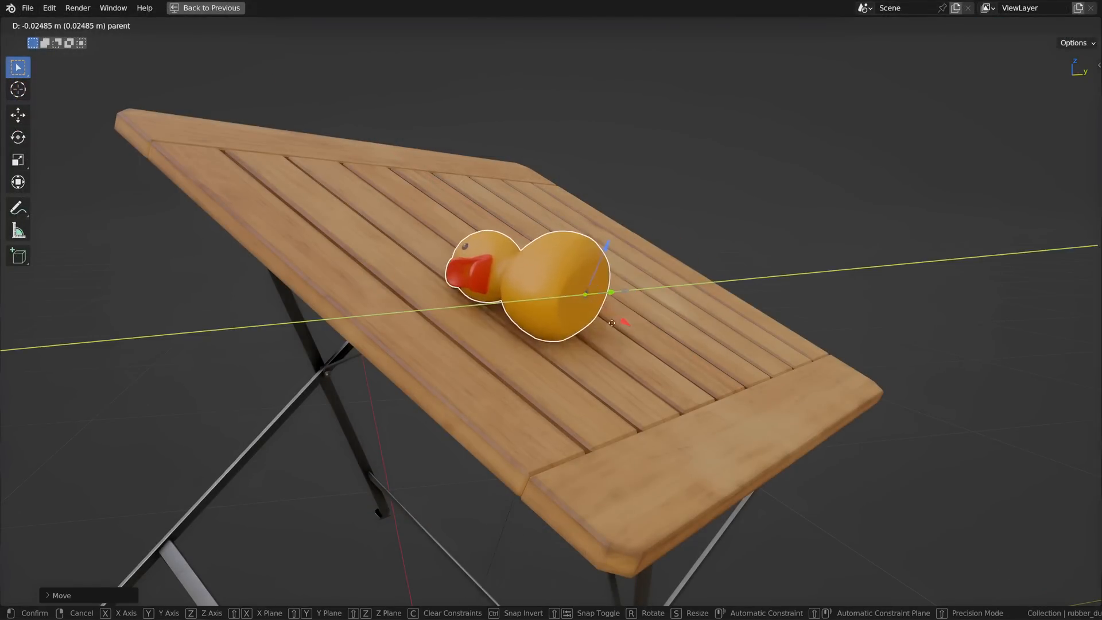
# - Rotate the rubber duck into place on the tilted tabletop and confirm its orientation
pyautogui.press('r')
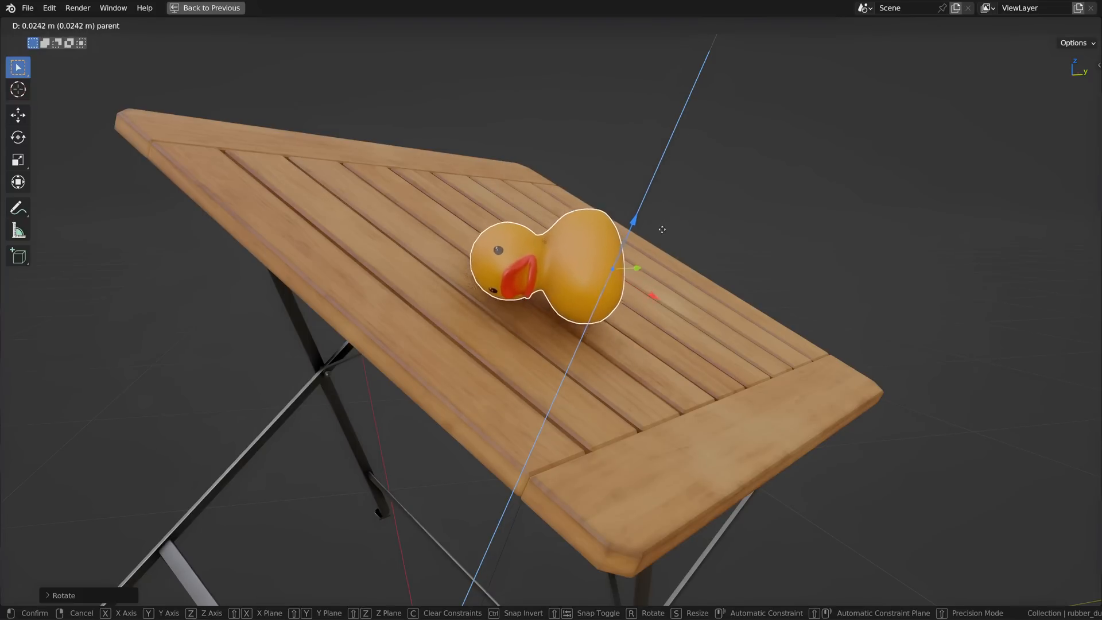
pyautogui.click(312, 9)
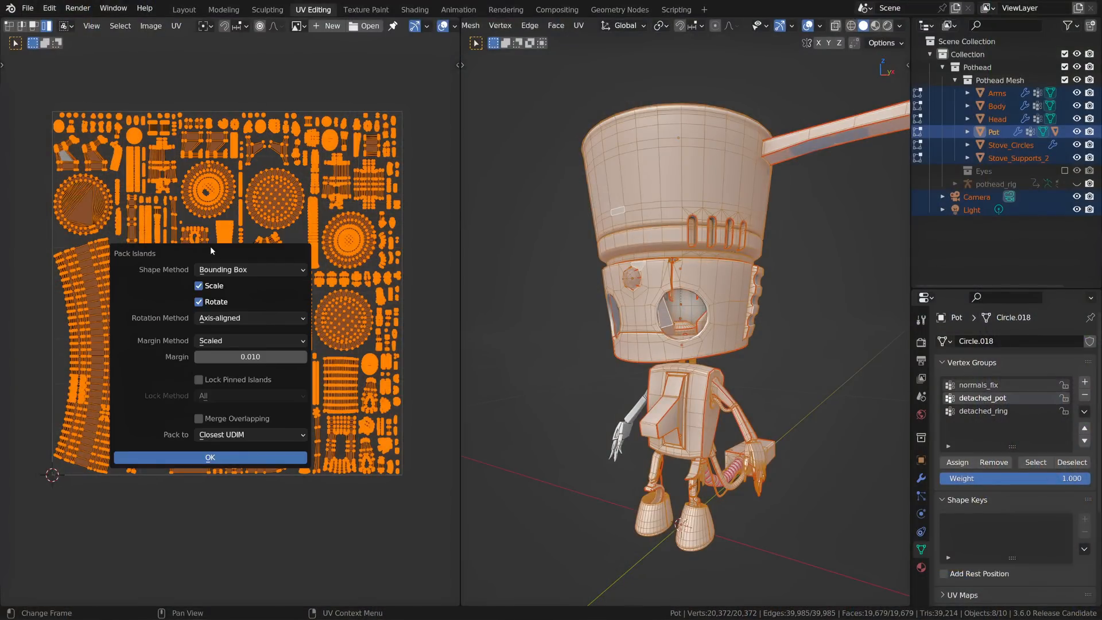
# - Pack the robot's UV islands using the Exact Shape (Concave) method and confirm
pyautogui.click(249, 269)
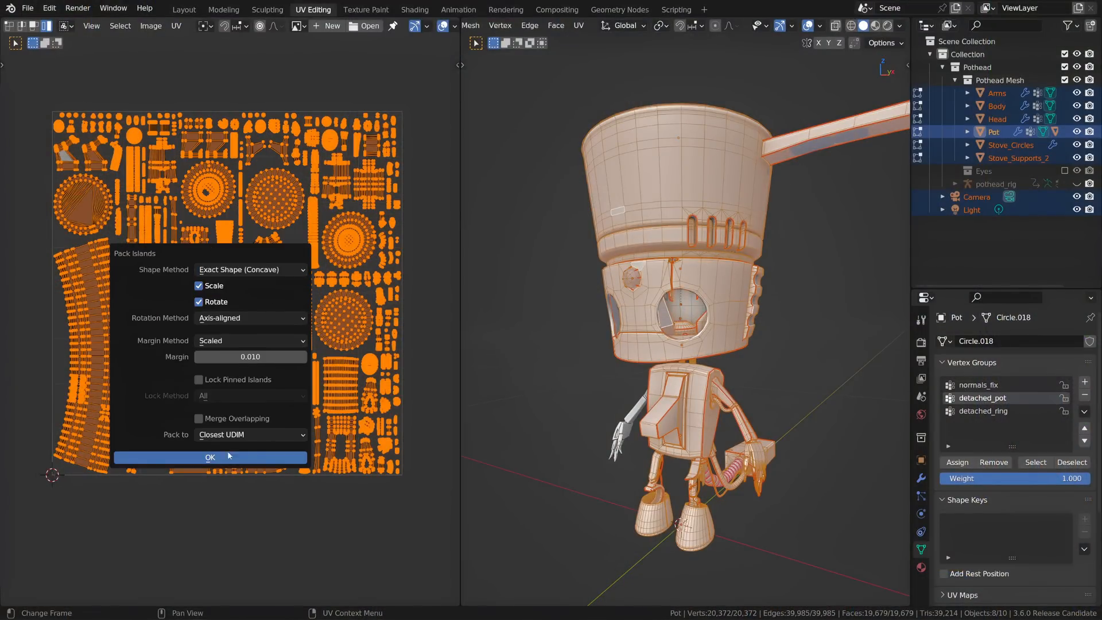
pyautogui.click(209, 457)
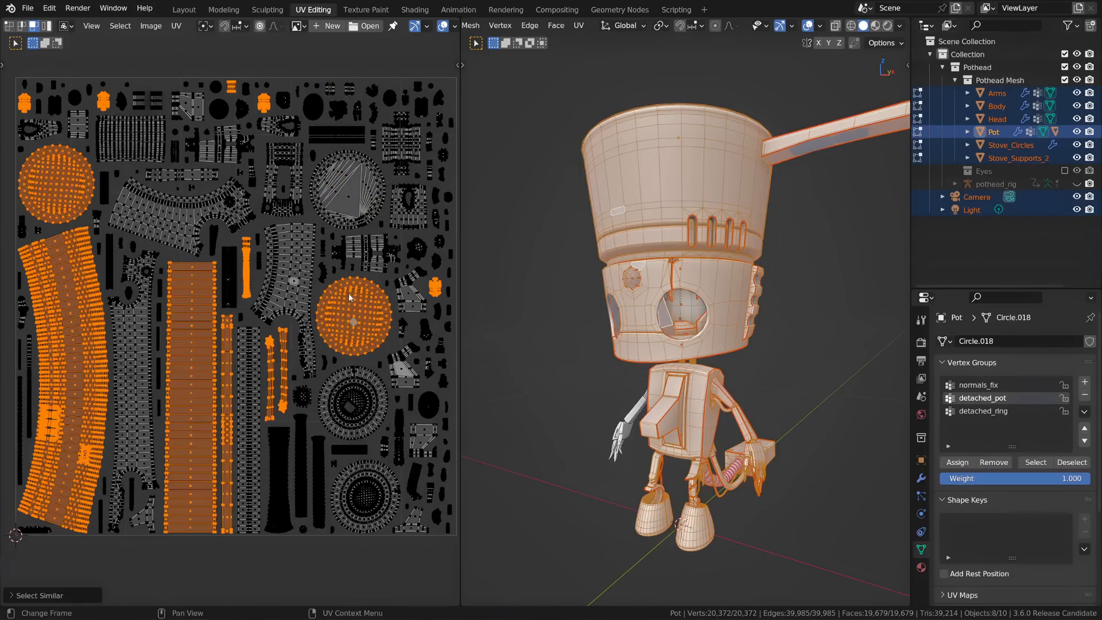
pyautogui.click(184, 9)
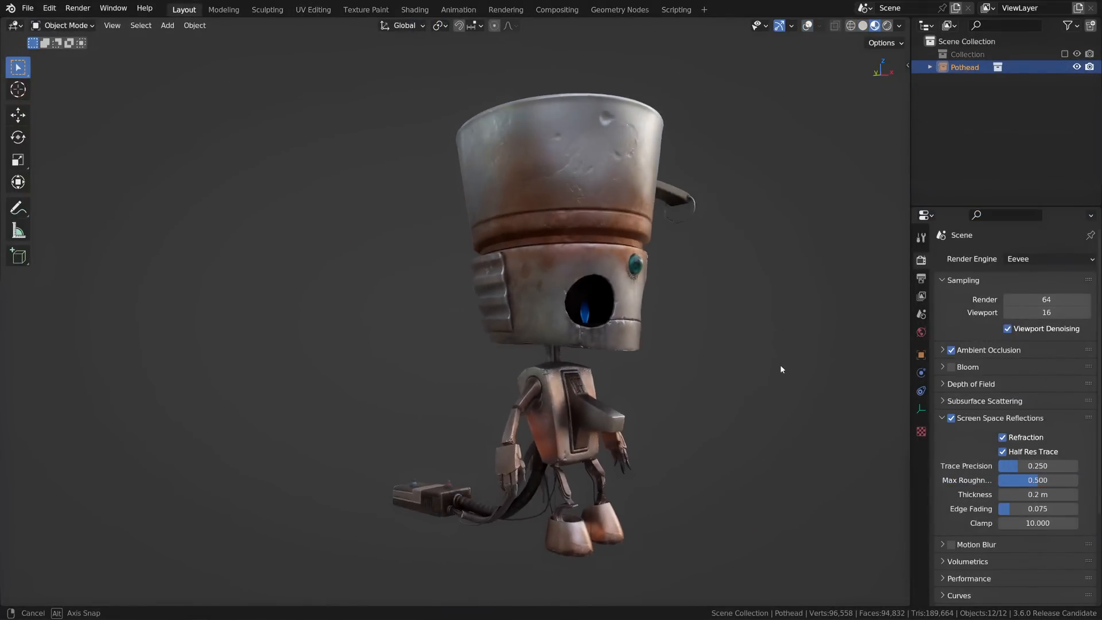
# - Orbit the rendered robot, then head to the Asset Libraries file paths in Preferences
pyautogui.moveTo(781, 368); pyautogui.dragTo(659, 384)
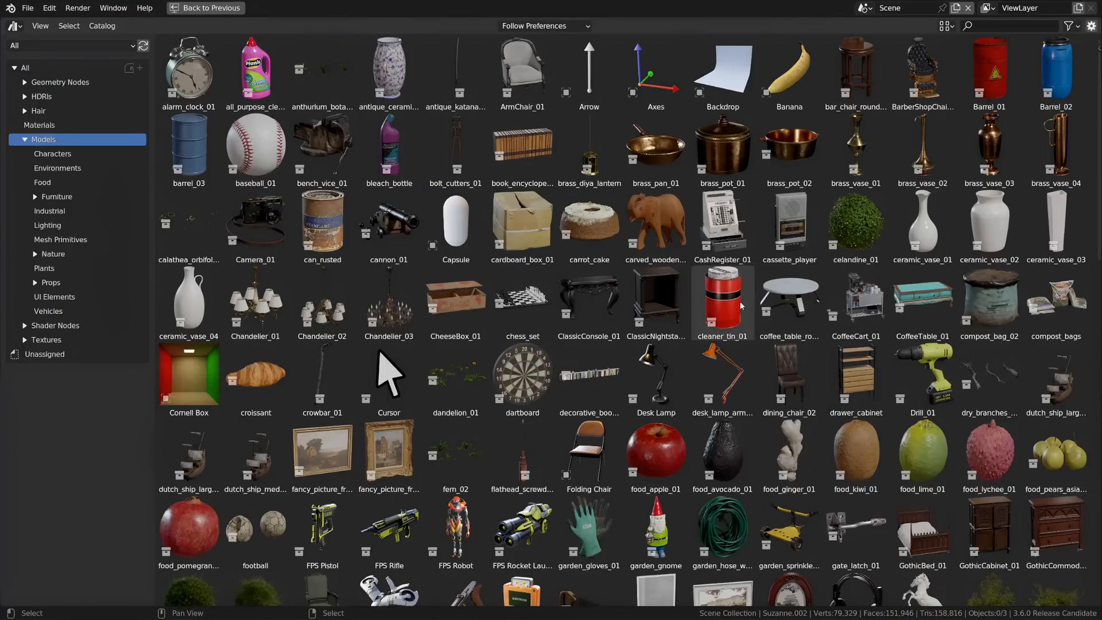
pyautogui.click(45, 353)
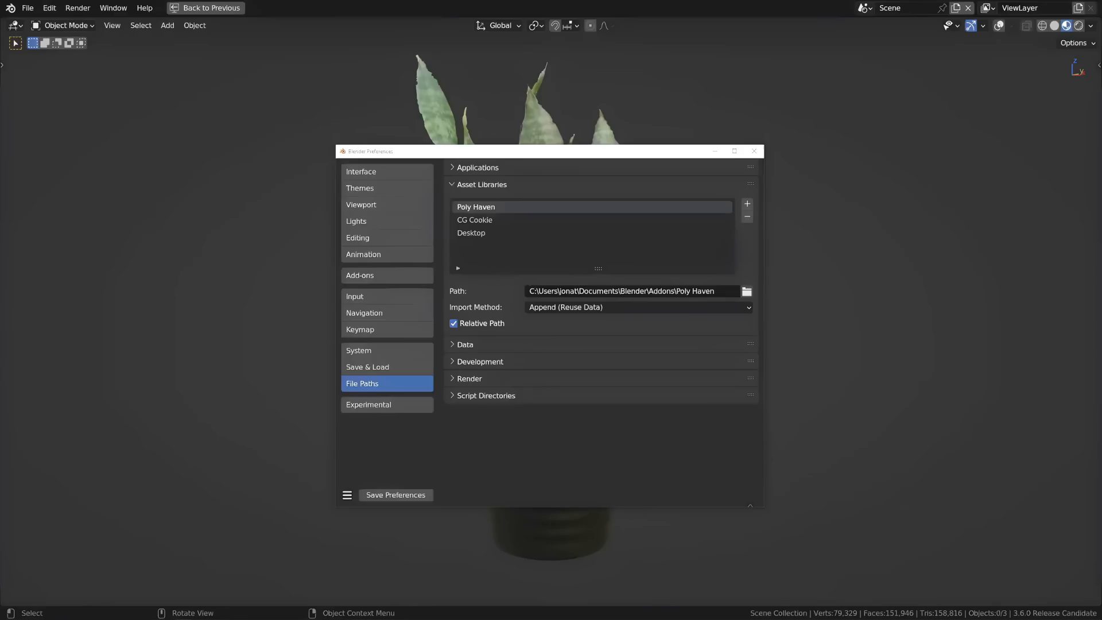
# - Toggle Relative Path on the Desktop library, save the preferences and close the window
pyautogui.click(471, 233)
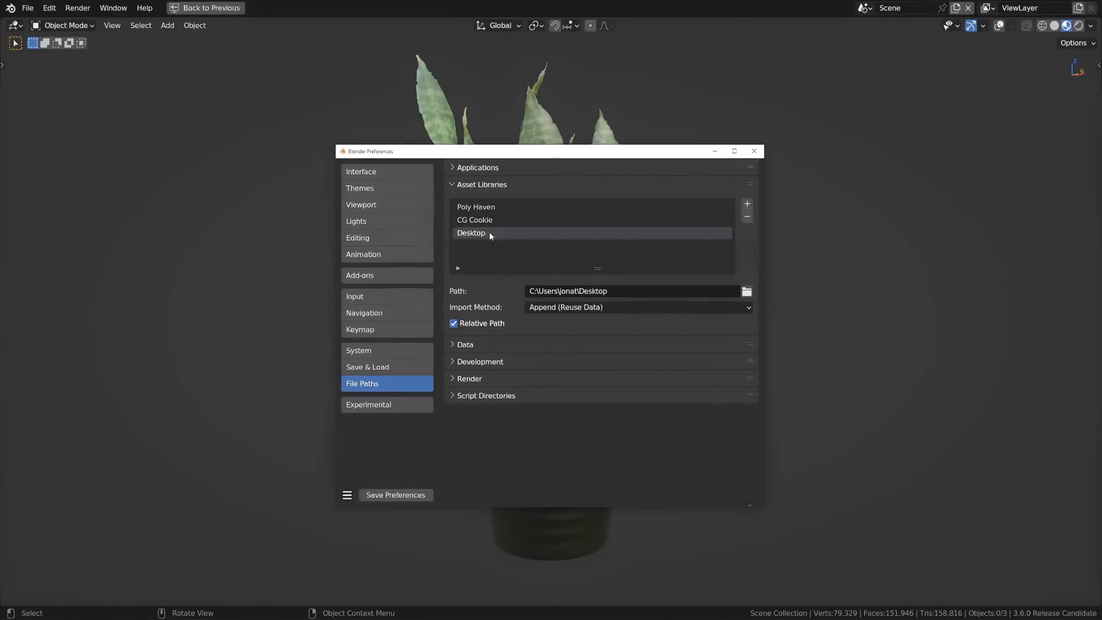
pyautogui.click(454, 323)
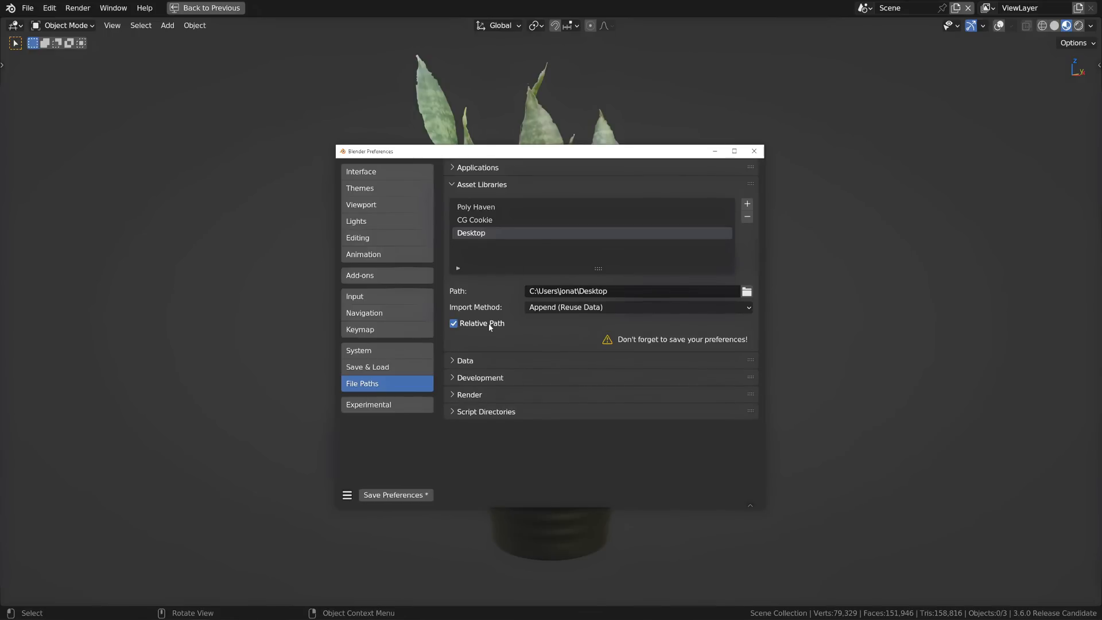
pyautogui.click(395, 494)
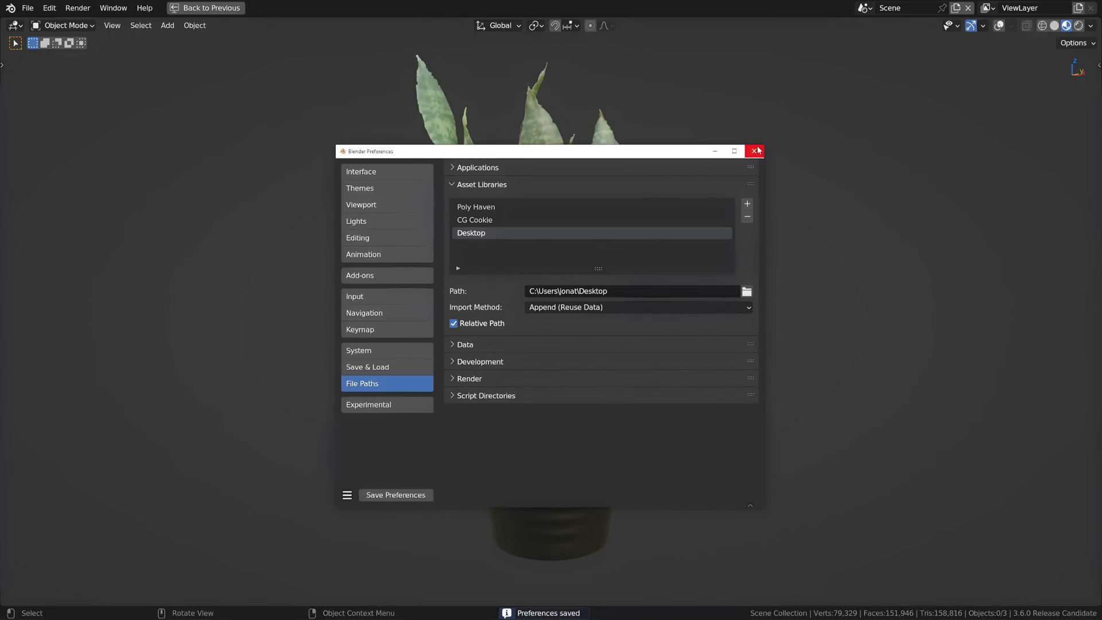
pyautogui.click(756, 151)
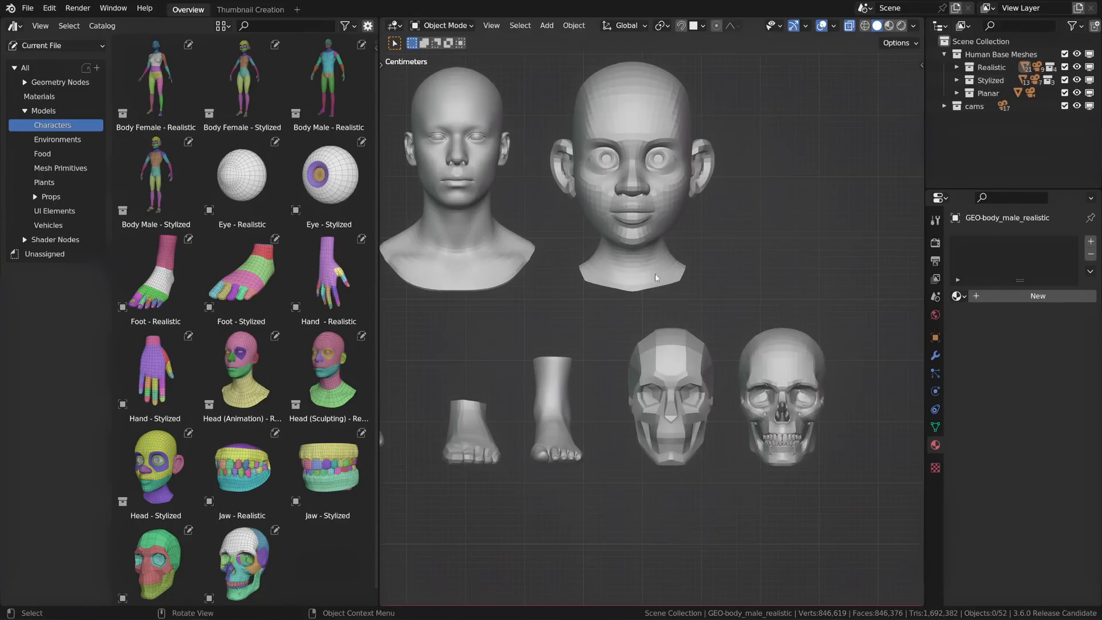
# - Add a Simulation Zone wired between the cube's Group Input and Group Output
pyautogui.click(619, 9)
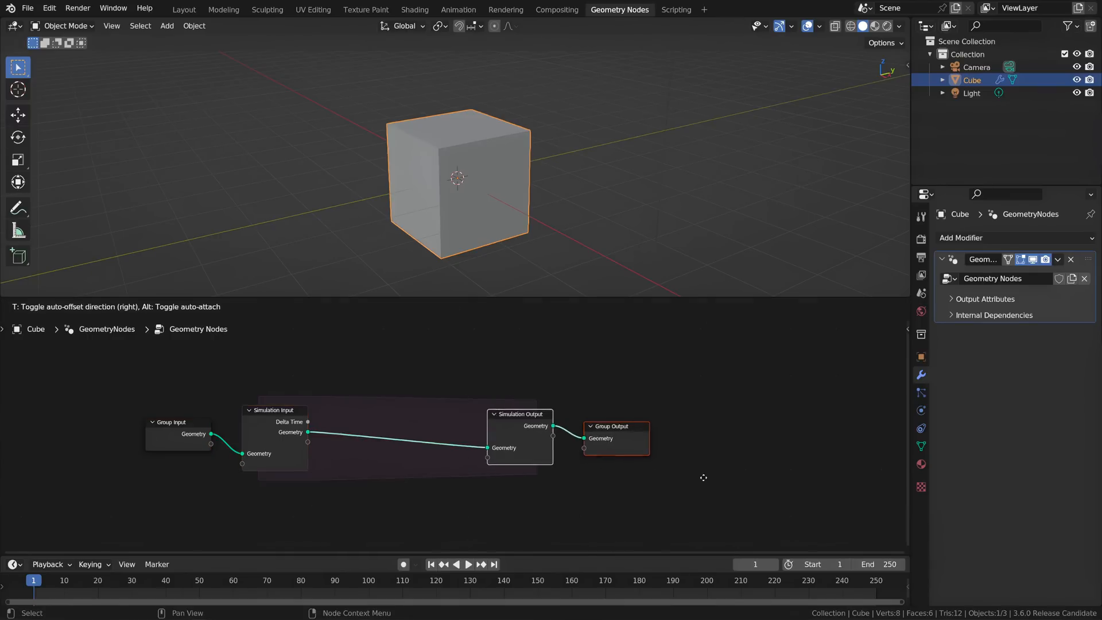
# - Place a Transform Geometry node in the simulation zone with Rotation Z at 5°
pyautogui.click(428, 391)
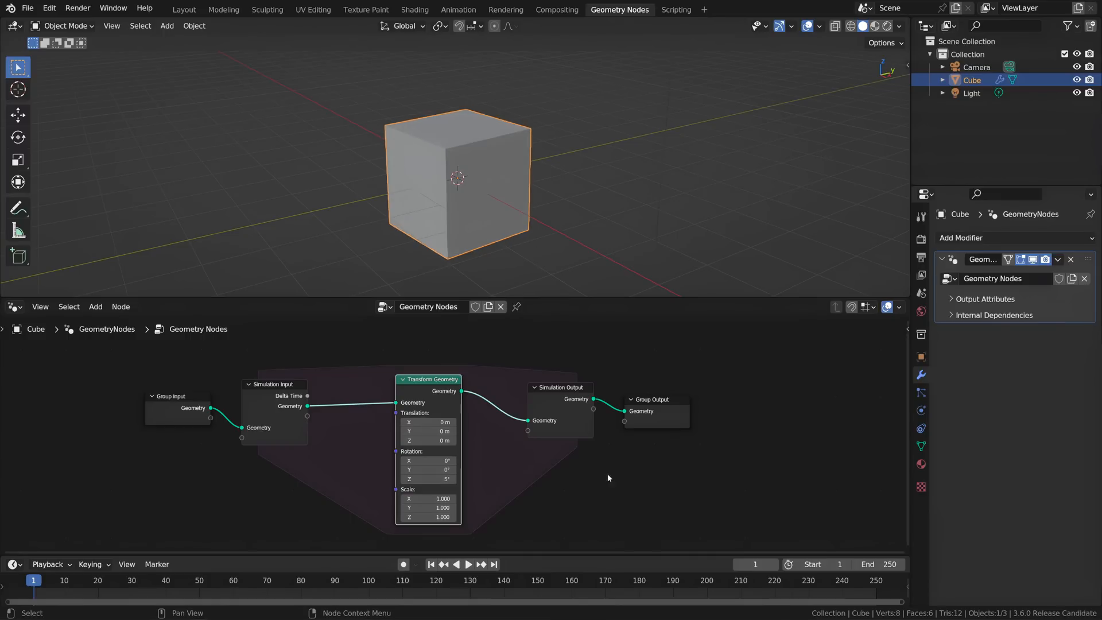
pyautogui.click(468, 564)
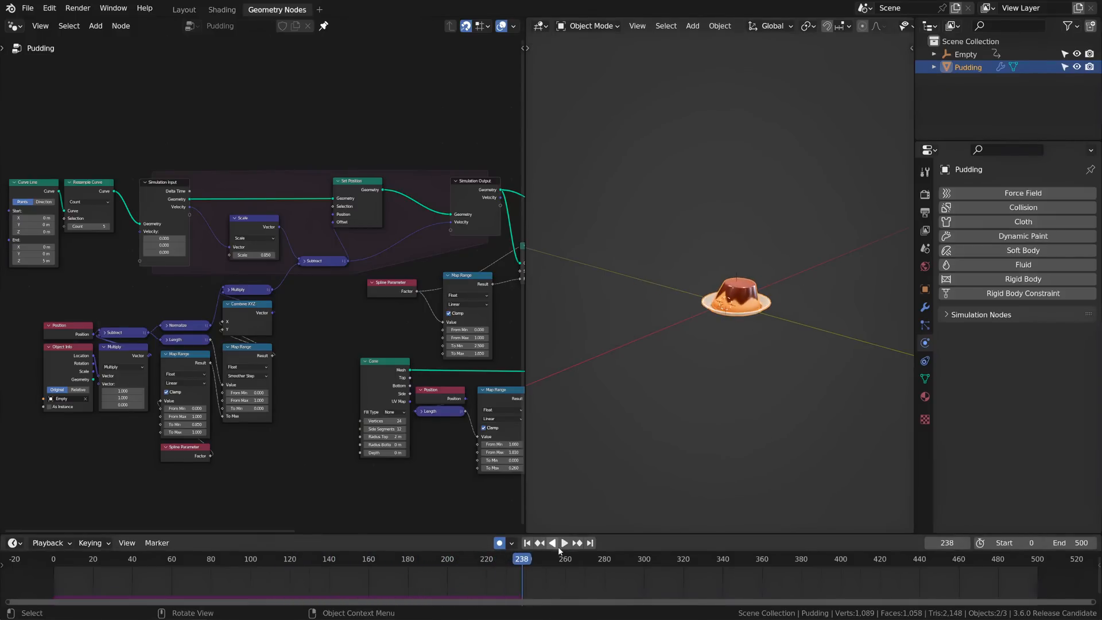
# - Expand the Simulation Nodes physics settings and bake the pudding's simulation
pyautogui.click(979, 314)
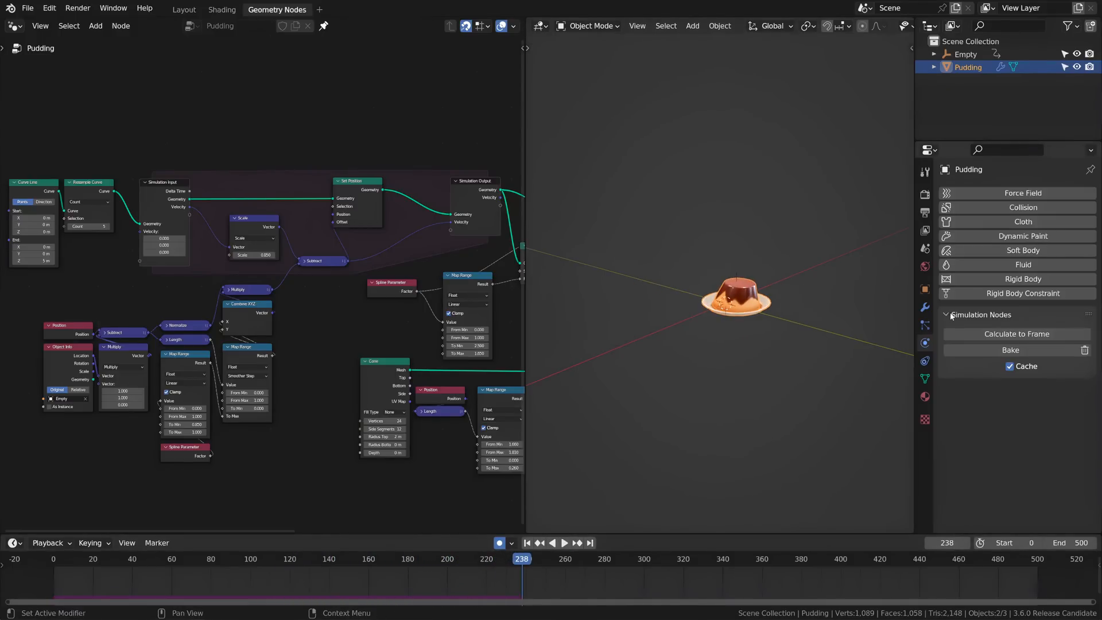
pyautogui.moveTo(1010, 350)
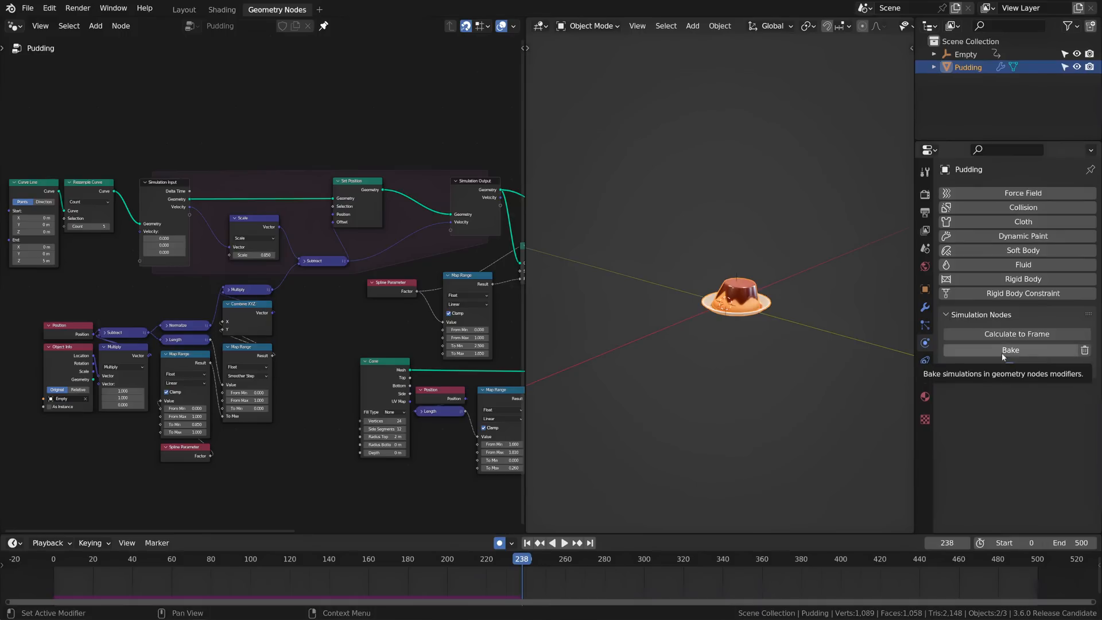
pyautogui.click(1010, 349)
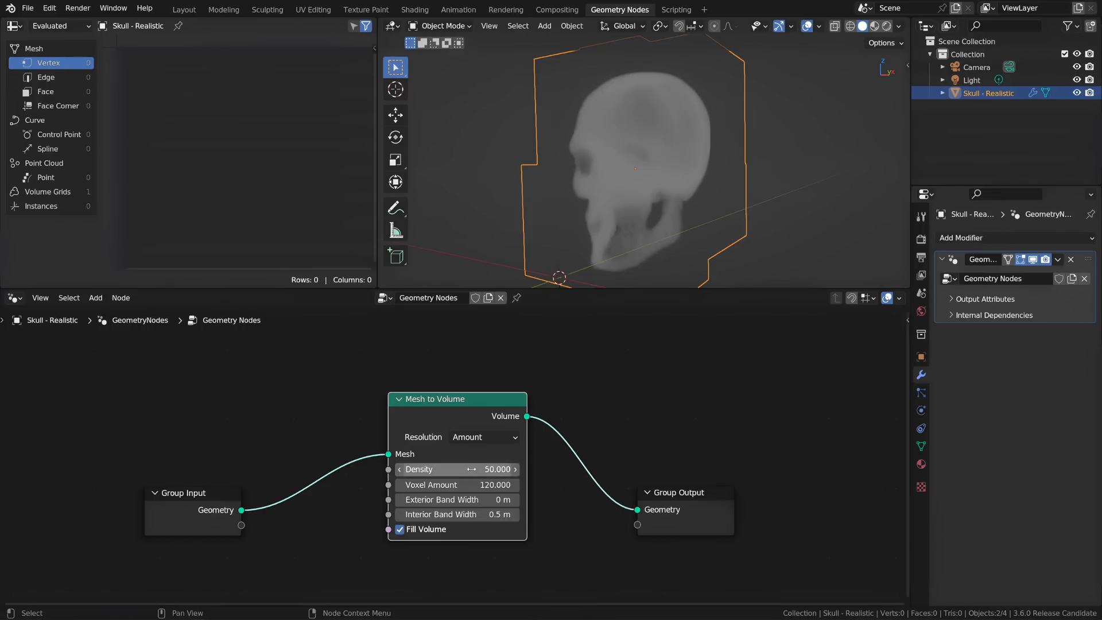
# - Set Voxel Amount 96, drive Density and Voxel Amount with Integer nodes, then show the Mesh to Volume online manual
pyautogui.write('96')
pyautogui.write('int')
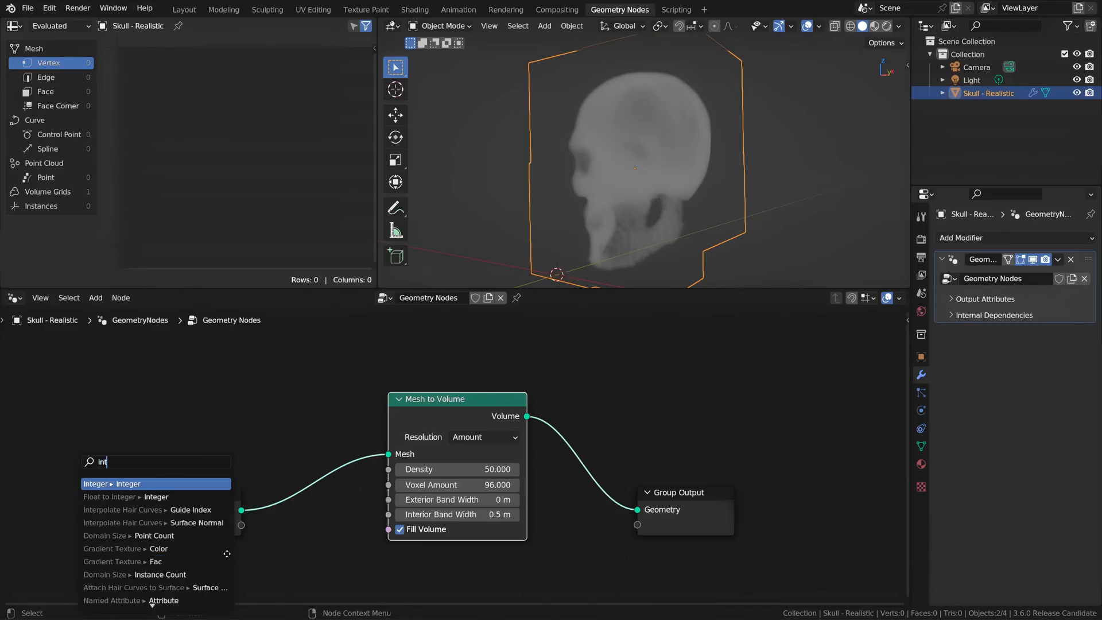
pyautogui.click(109, 483)
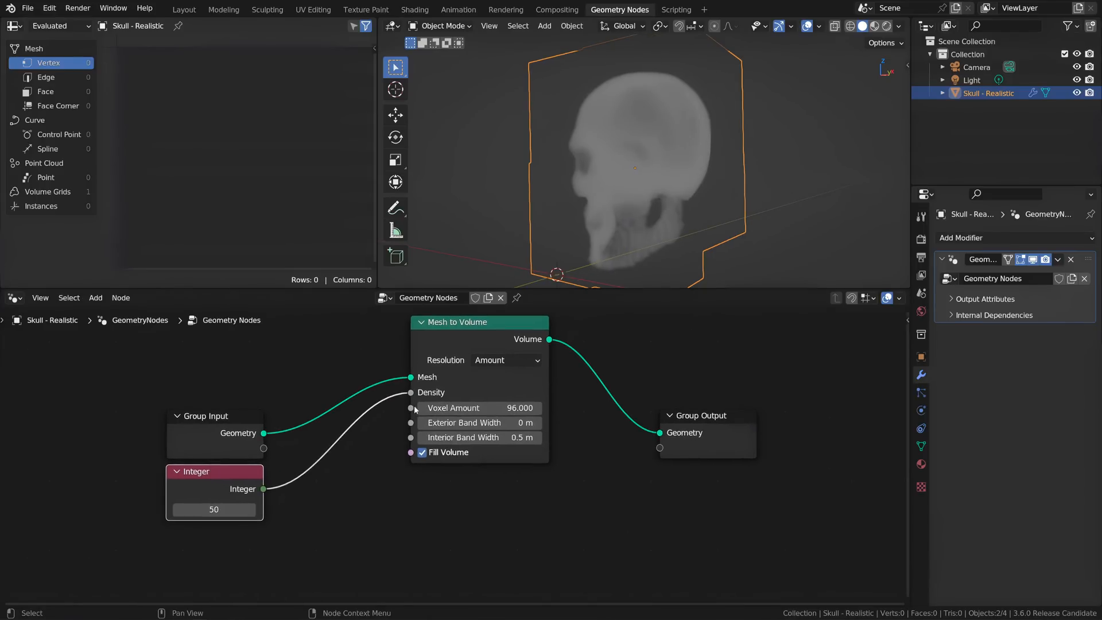
pyautogui.write('int')
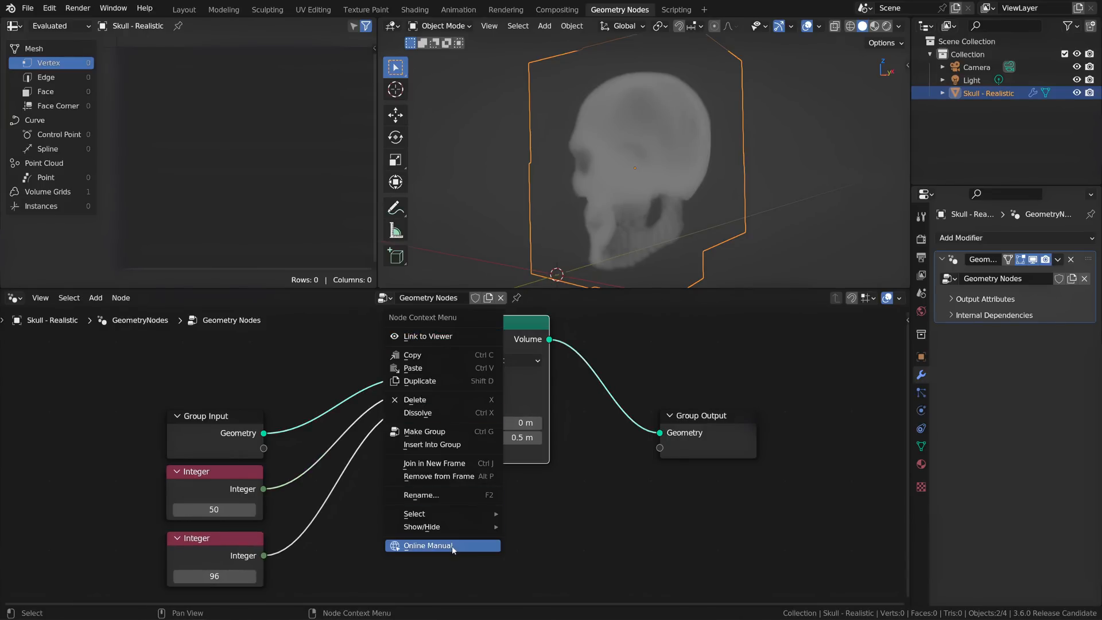
pyautogui.click(427, 545)
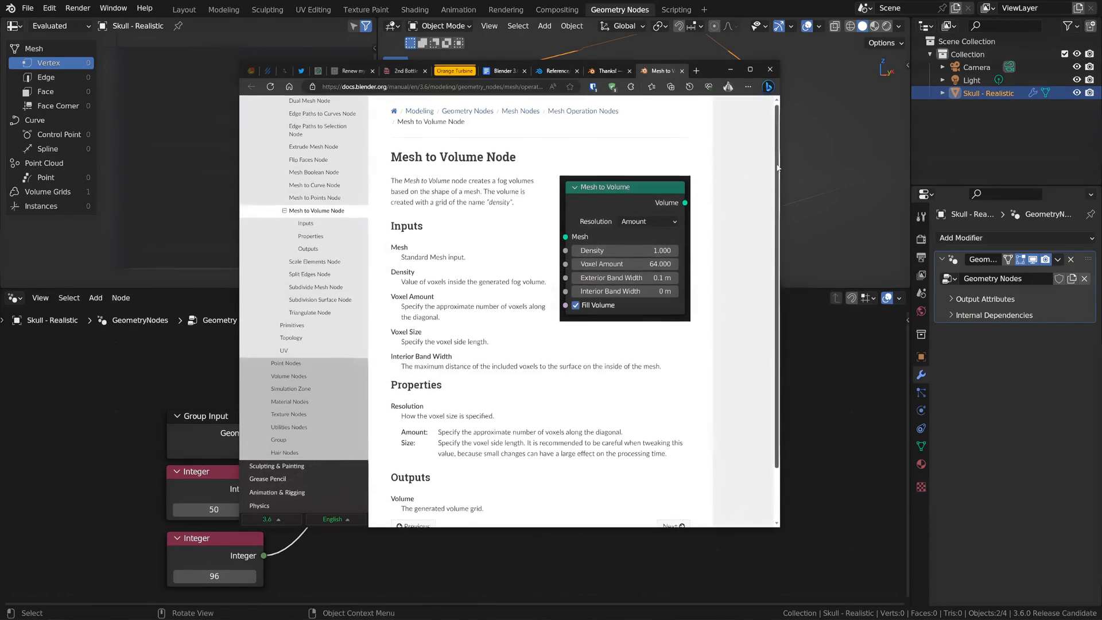
# - Scroll down through the Mesh to Volume manual page
pyautogui.scroll(-3)
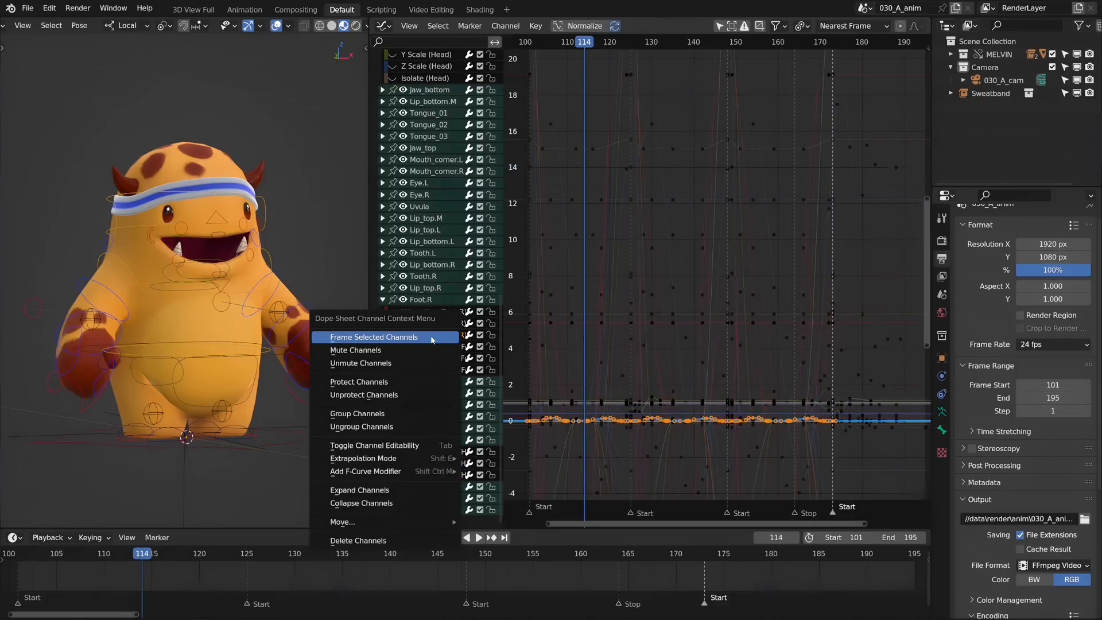
# - Frame the selected channels' curves in the Graph Editor via Frame Selected Channels
pyautogui.click(374, 336)
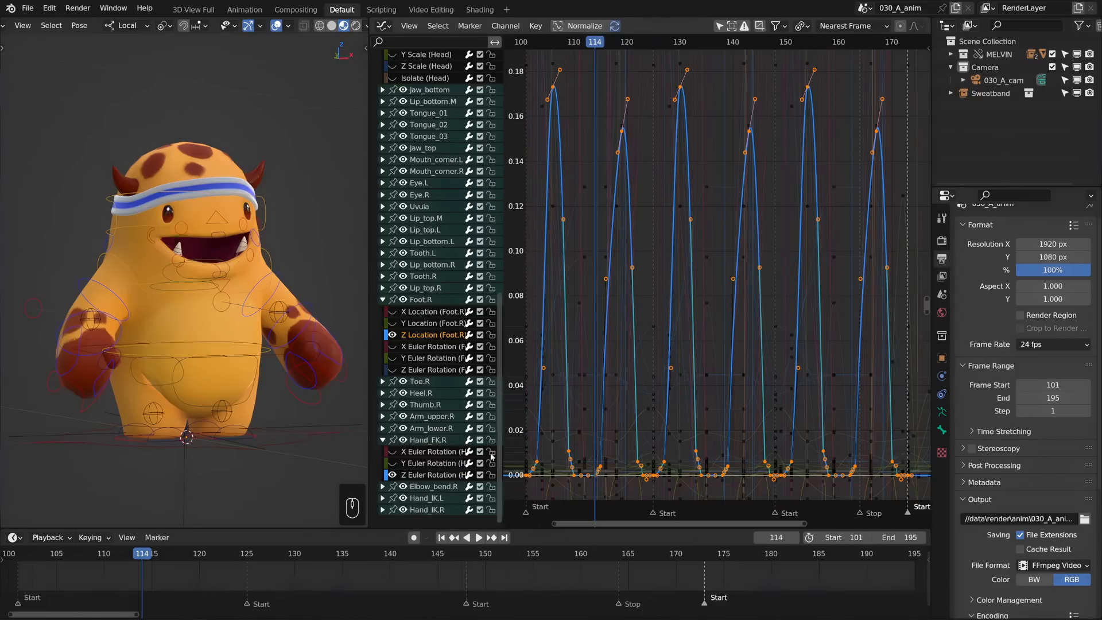
pyautogui.rightClick(433, 450)
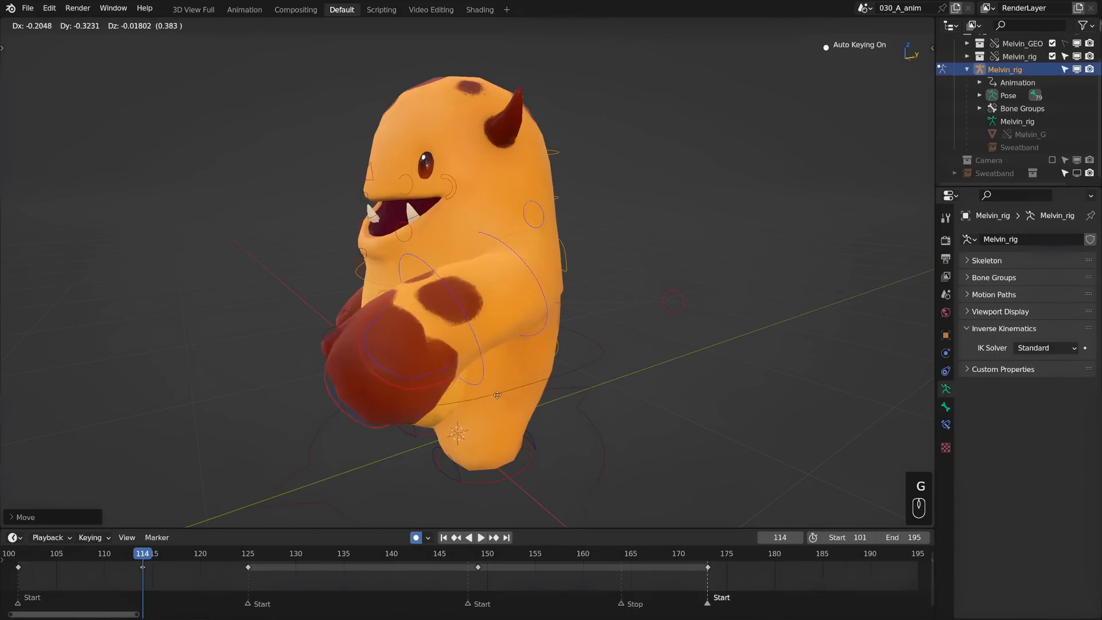
# - Set the rig's IK Solver to iTaSC with the DLS solving method
pyautogui.click(1044, 346)
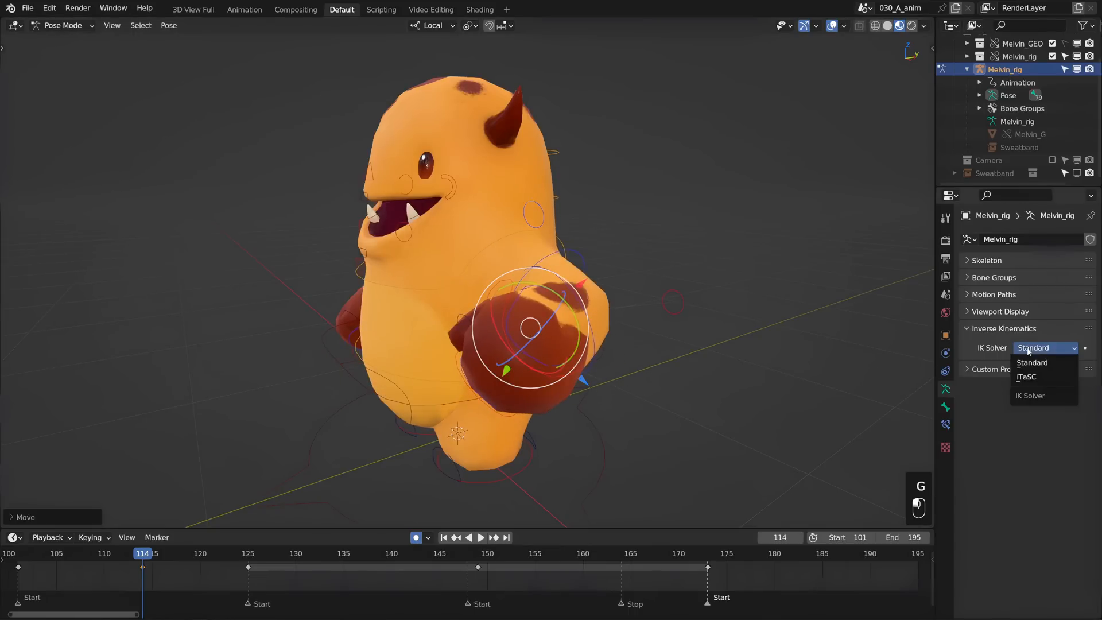
pyautogui.click(1026, 377)
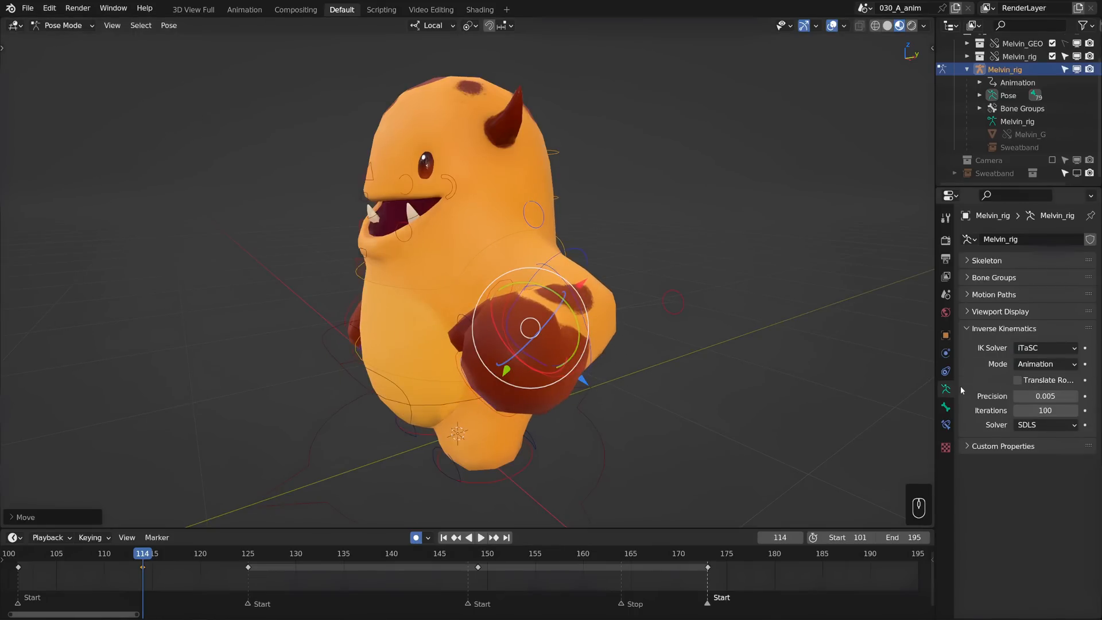
pyautogui.click(1044, 425)
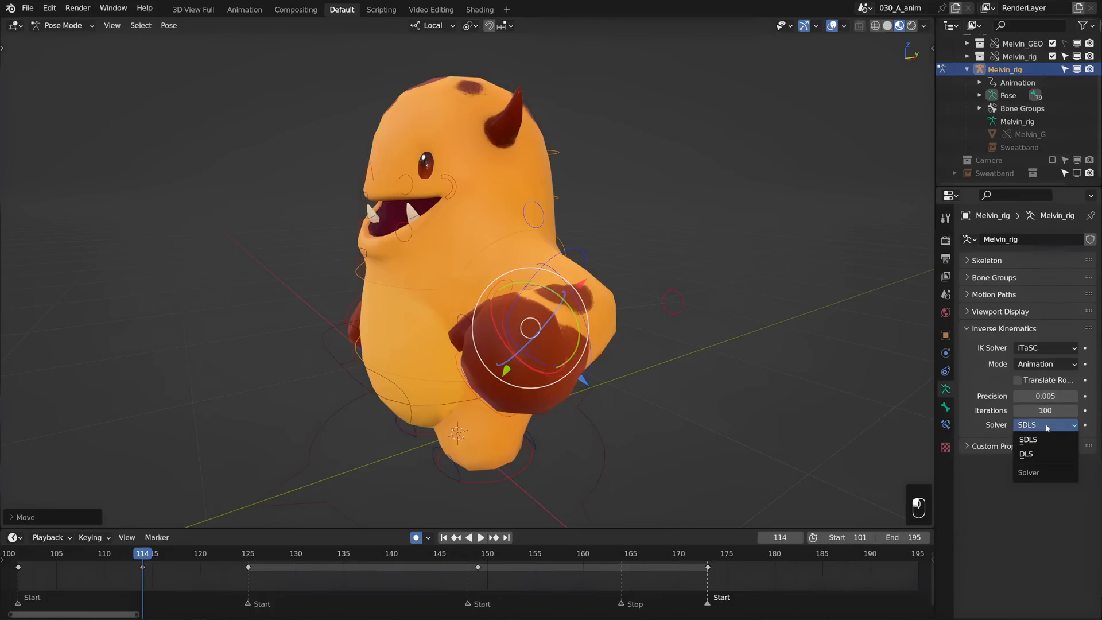
pyautogui.click(1025, 453)
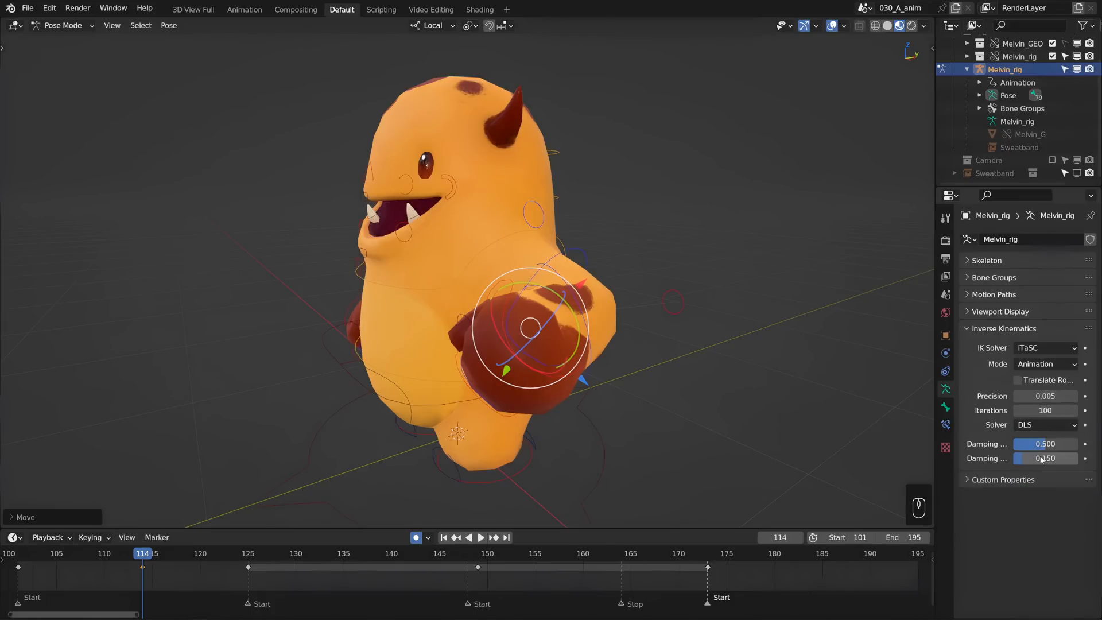
# - Drag the monster's hand bone around to test the new solver
pyautogui.moveTo(530, 327); pyautogui.dragTo(618, 324)
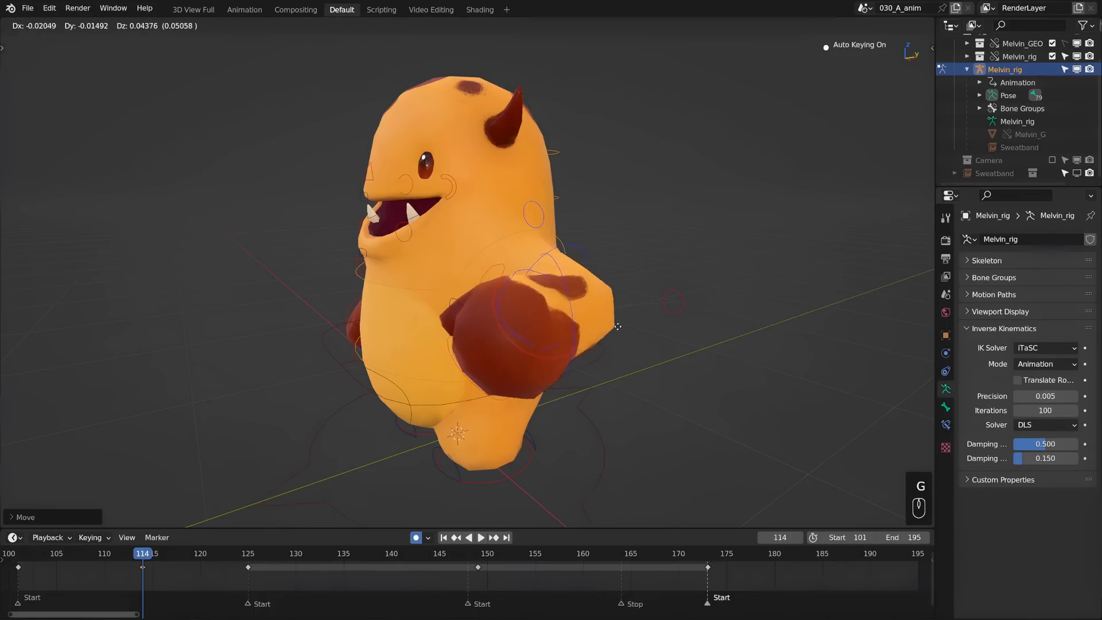
pyautogui.moveTo(617, 325); pyautogui.dragTo(576, 315)
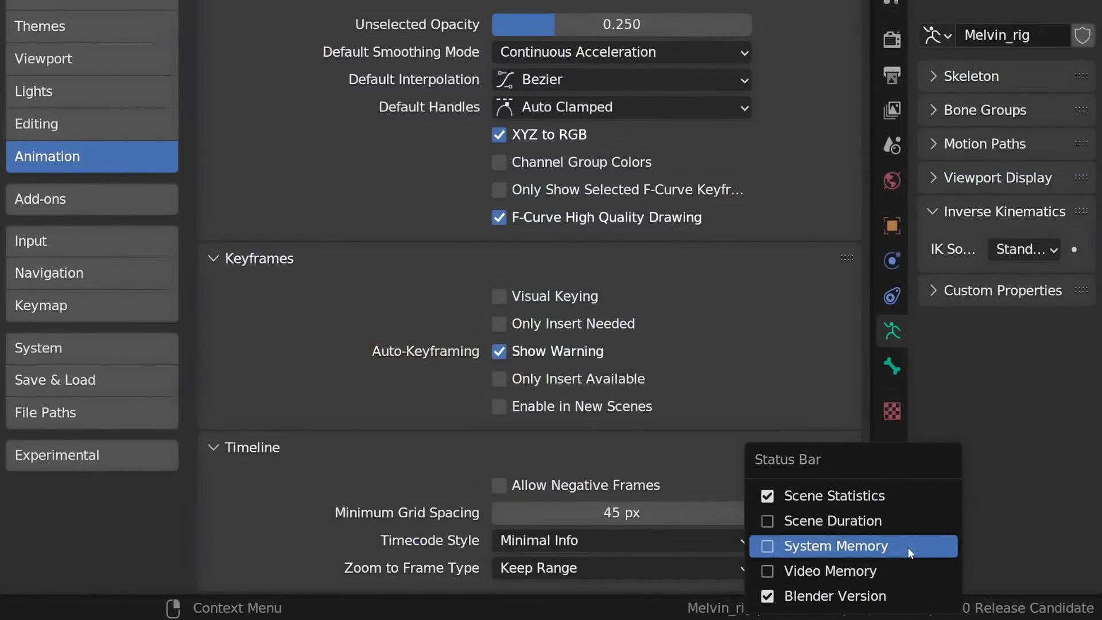
# - Reveal the Animation sidebar's Global Transform copy, paste and mirror options beside the rig
pyautogui.click(618, 539)
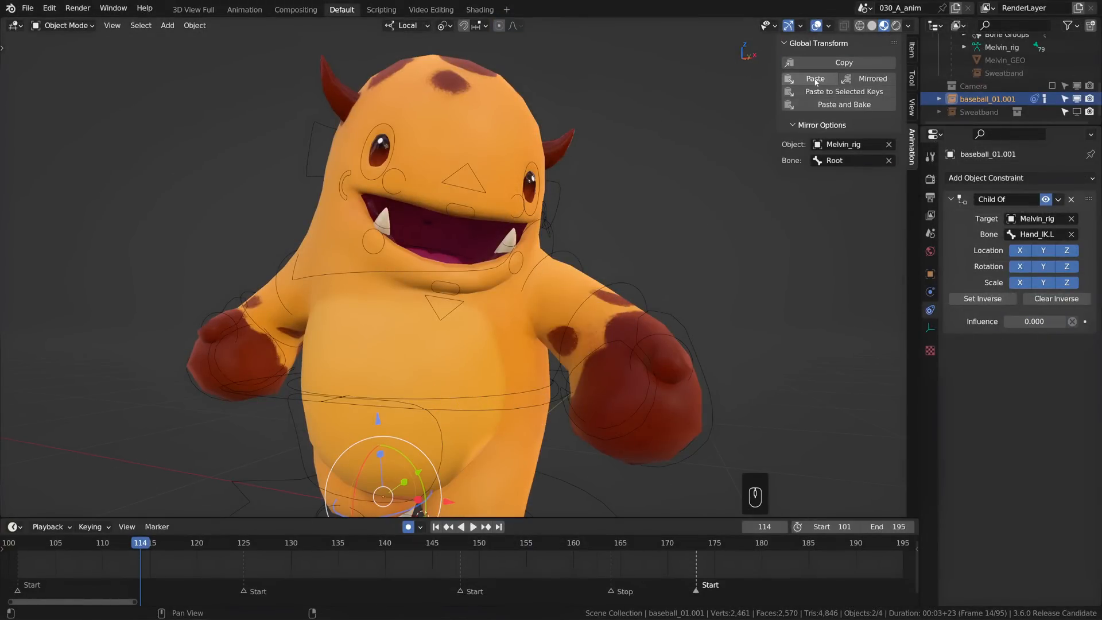
# - Paste the stored world-space transform onto the baseball with the Child Of constraint
pyautogui.click(815, 78)
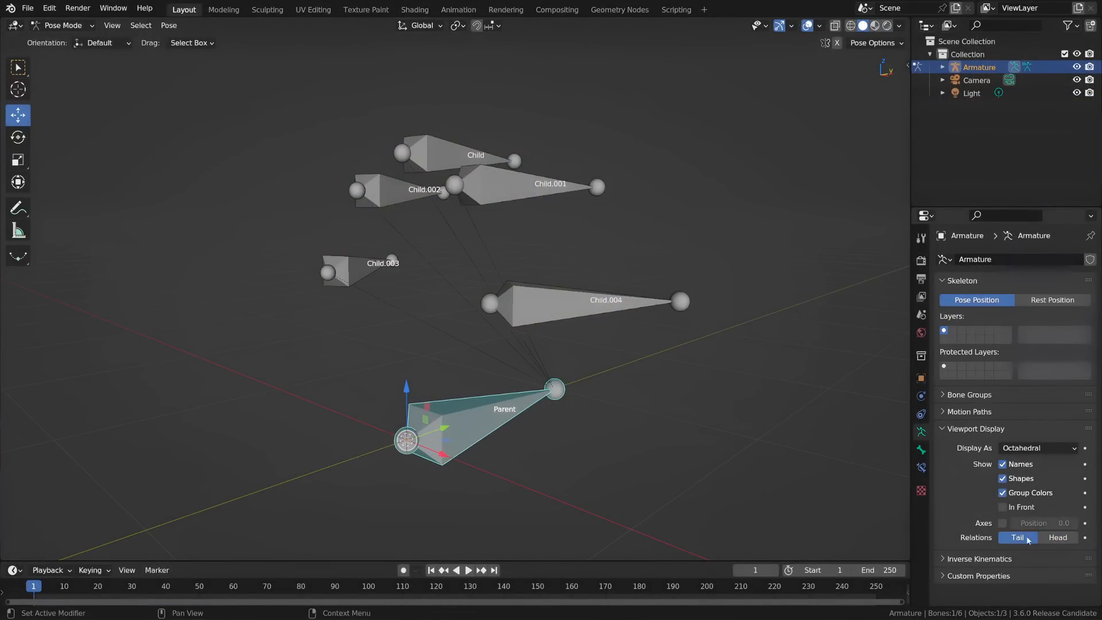
# - Toggle the armature's relationship lines between the parent bone's head and tail
pyautogui.click(1057, 537)
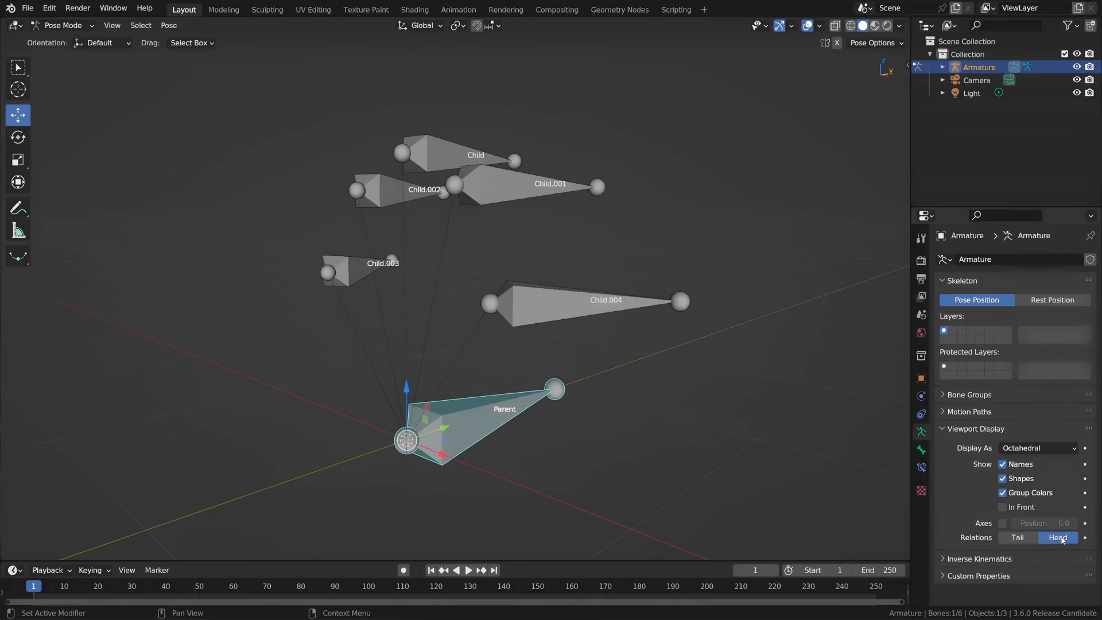
pyautogui.click(1016, 537)
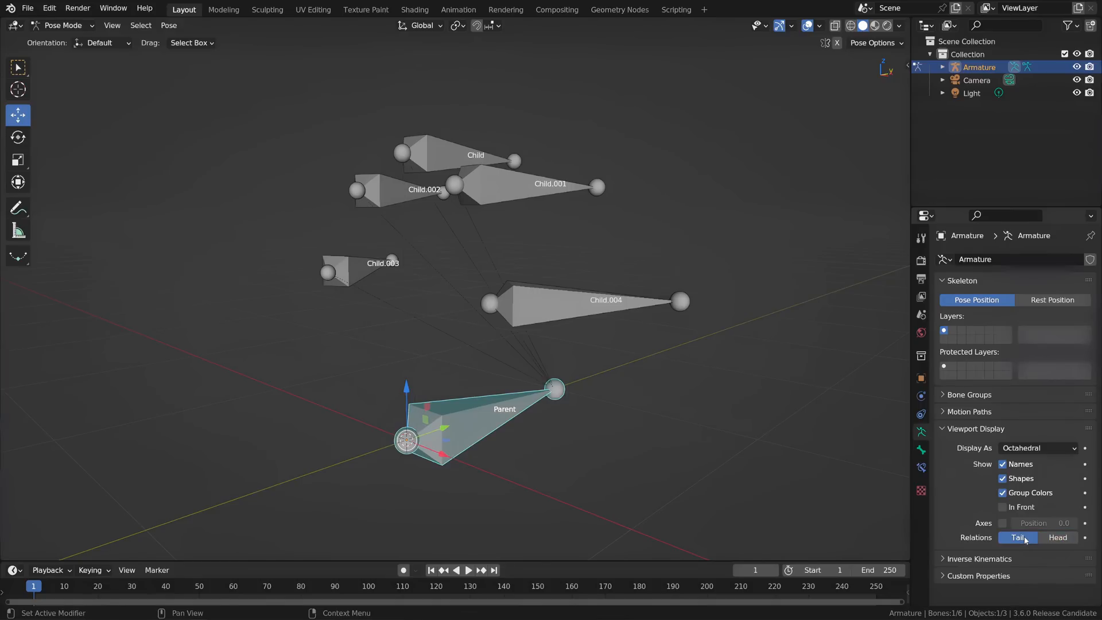
pyautogui.click(1057, 537)
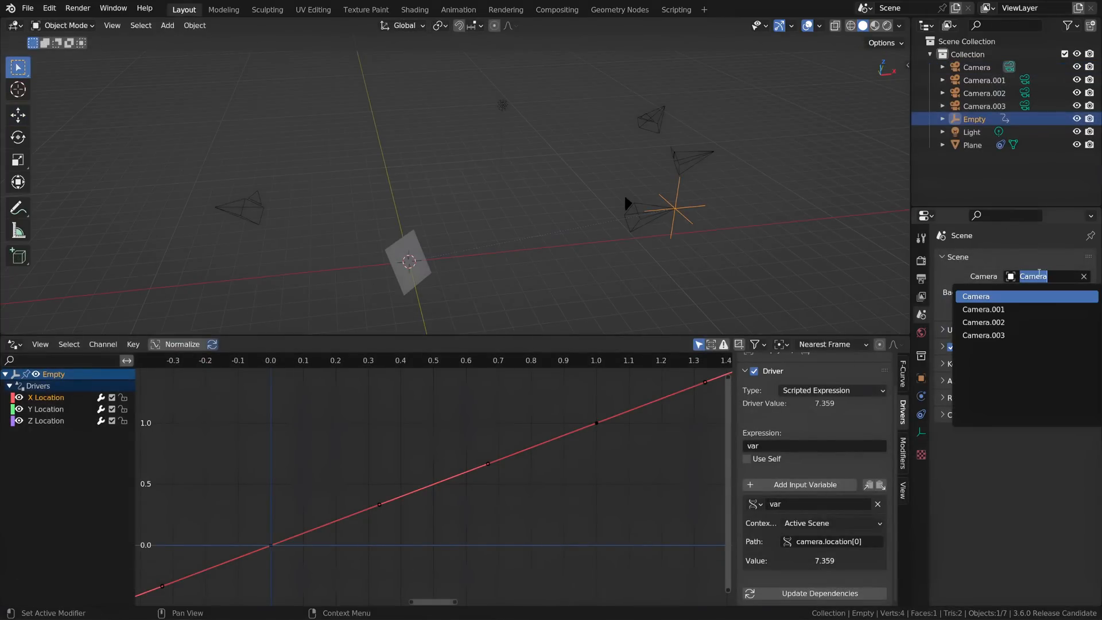
# - Make Camera.001, then another camera, the scene's active camera so the driven Empty follows it
pyautogui.click(983, 309)
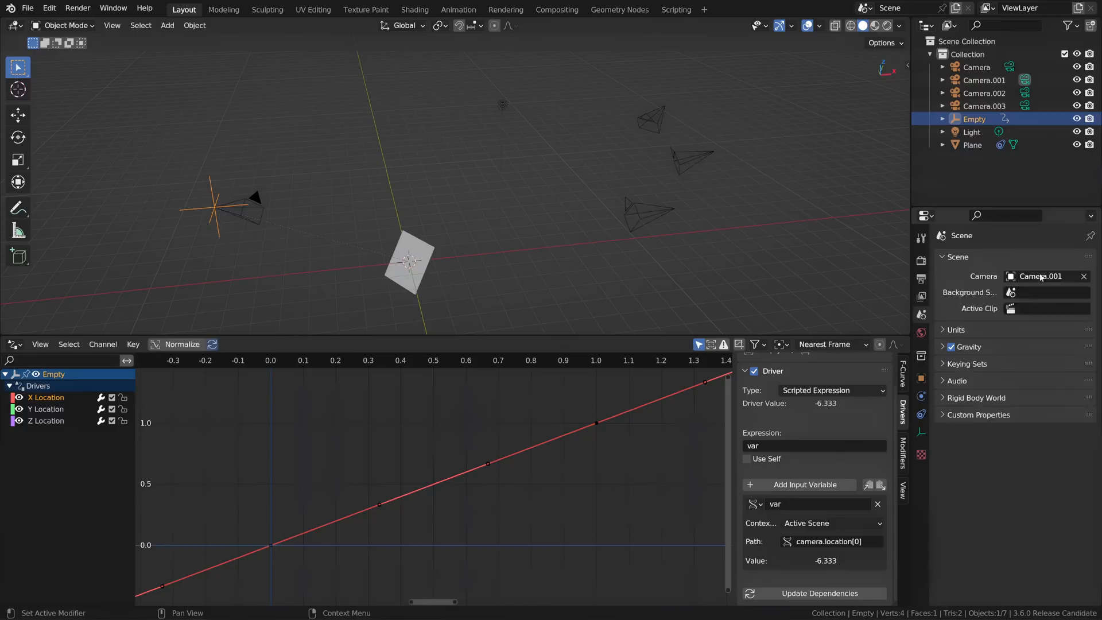
pyautogui.click(1040, 275)
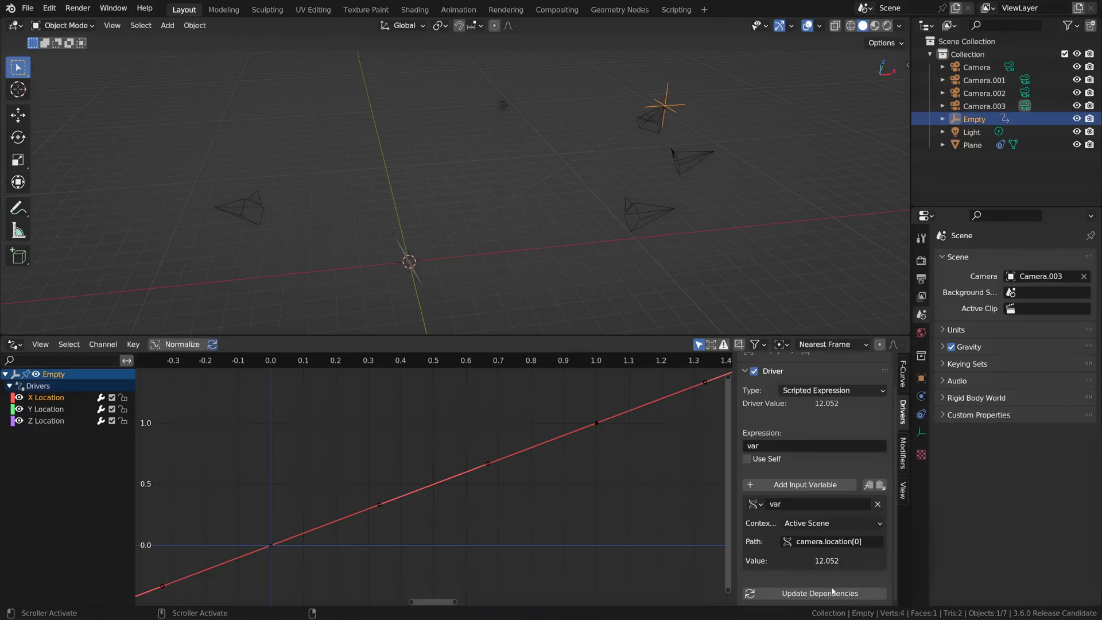
pyautogui.click(1043, 276)
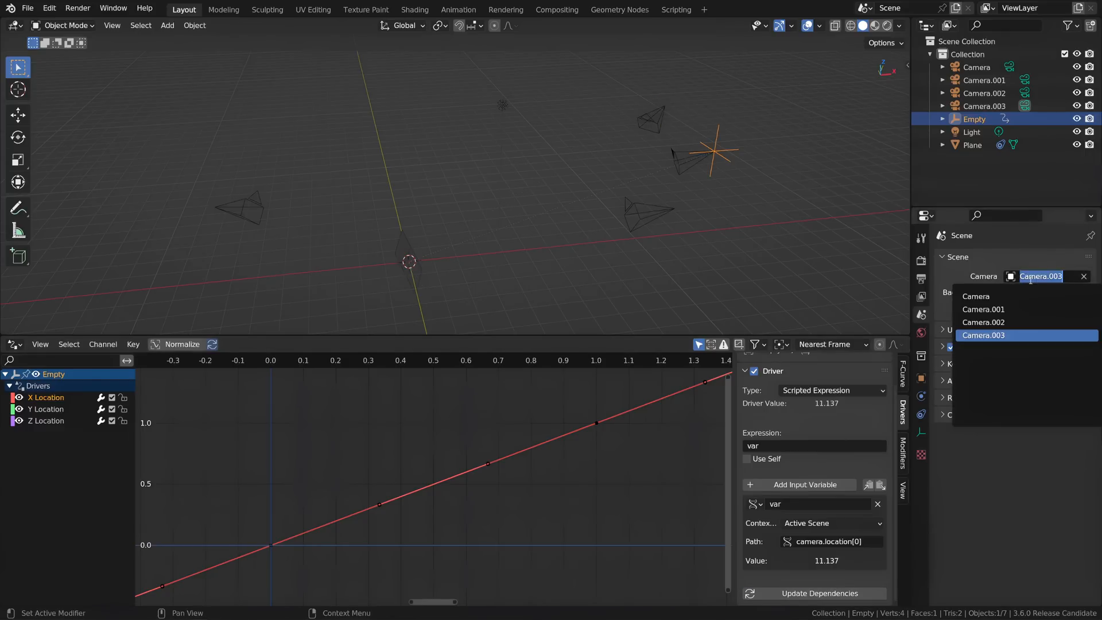
pyautogui.click(975, 296)
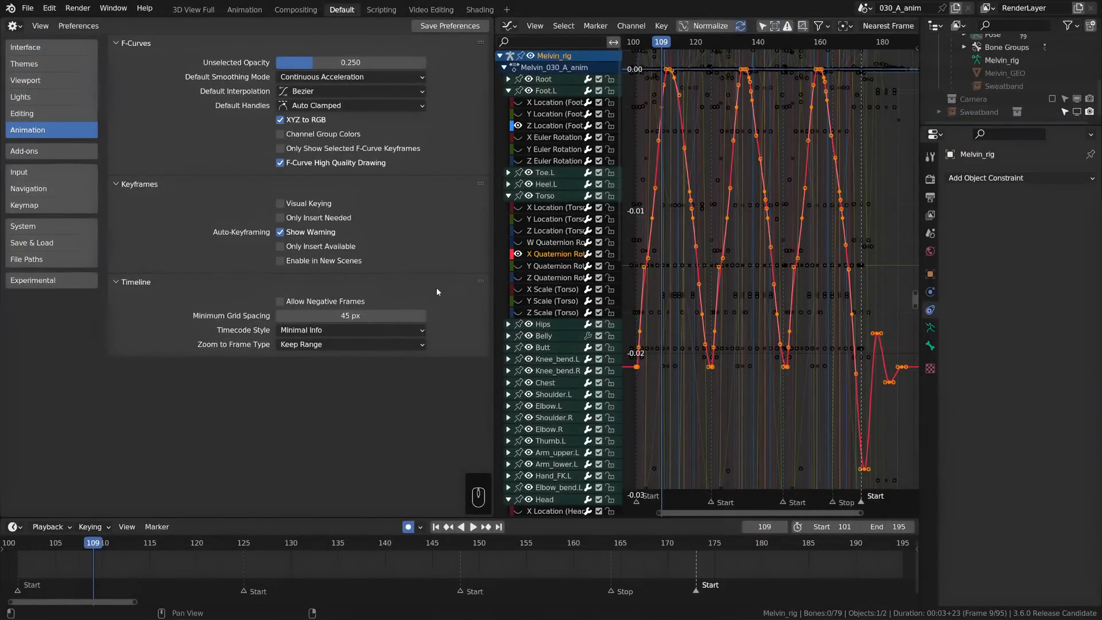
# - Leave Only Show Selected F-Curve Keyframes enabled after toggling it off and on
pyautogui.click(280, 148)
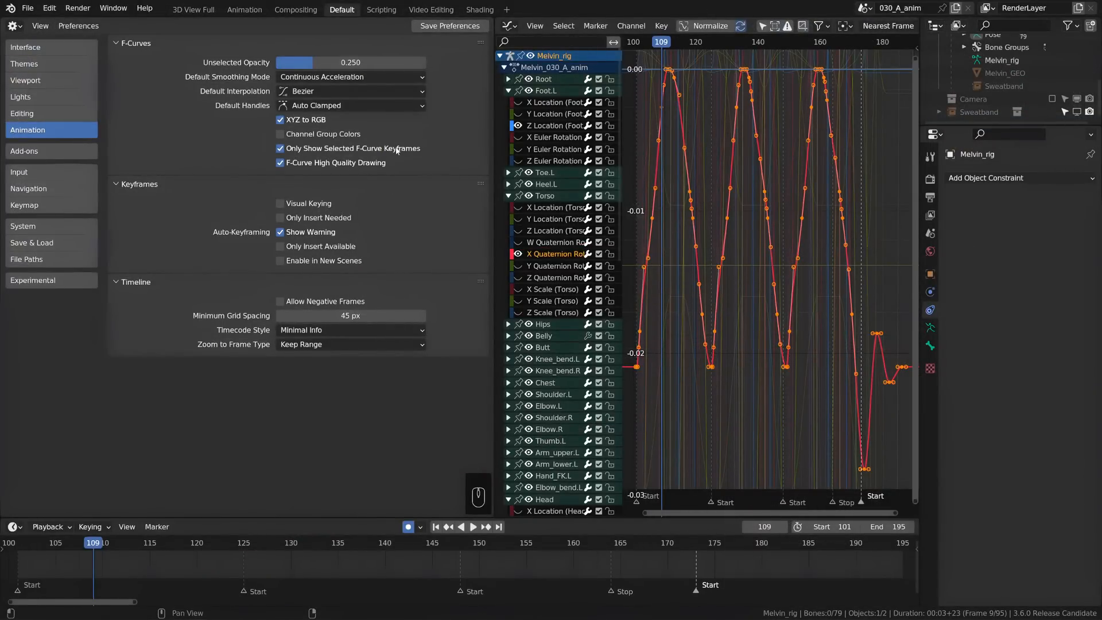
pyautogui.click(280, 148)
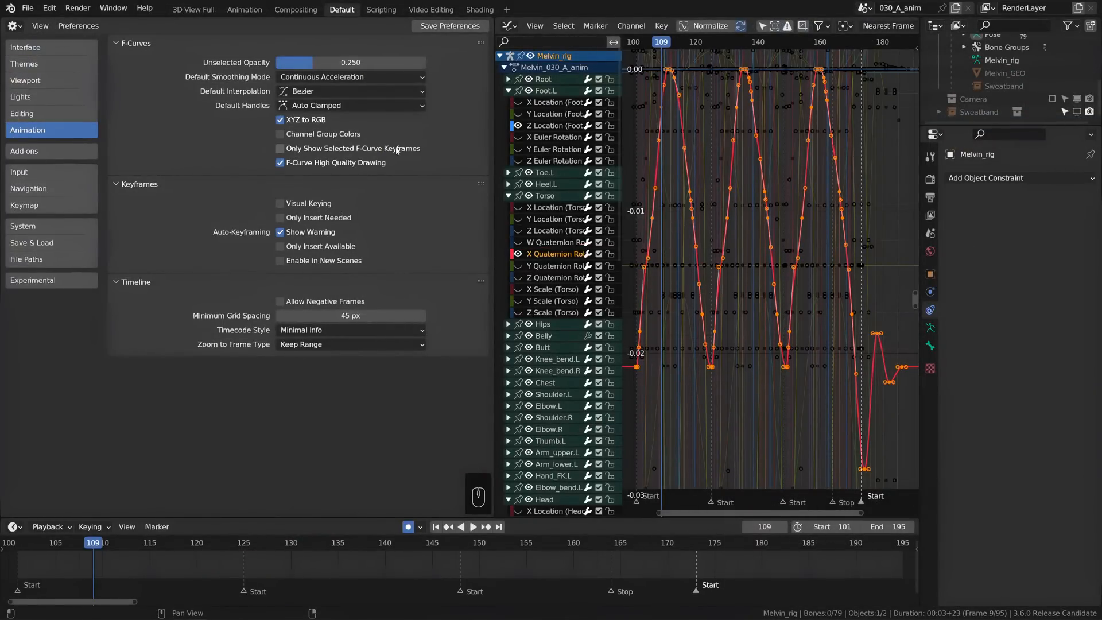
pyautogui.click(280, 148)
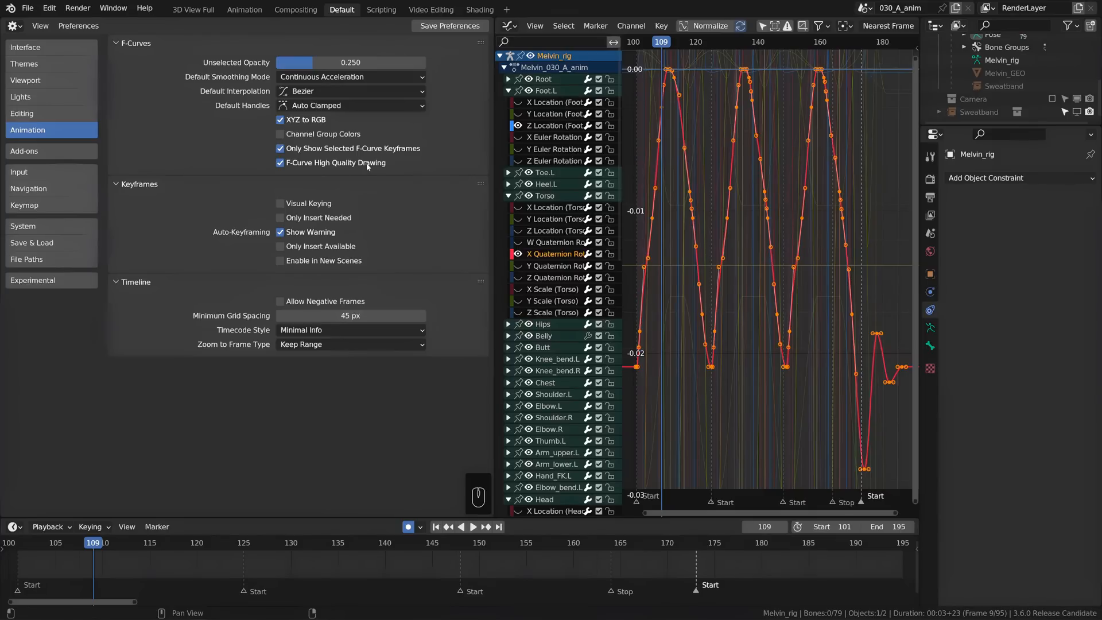
pyautogui.click(280, 162)
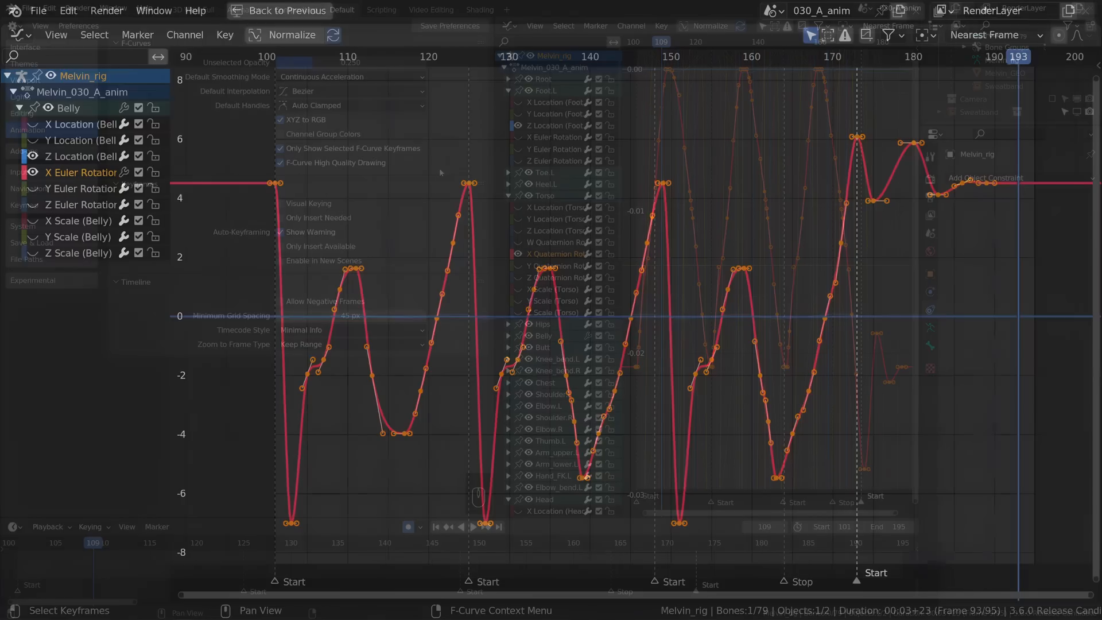
# - Apply Key > Smooth (Gaussian) to the Belly X rotation keys and adjust Factor and Sigma
pyautogui.click(225, 34)
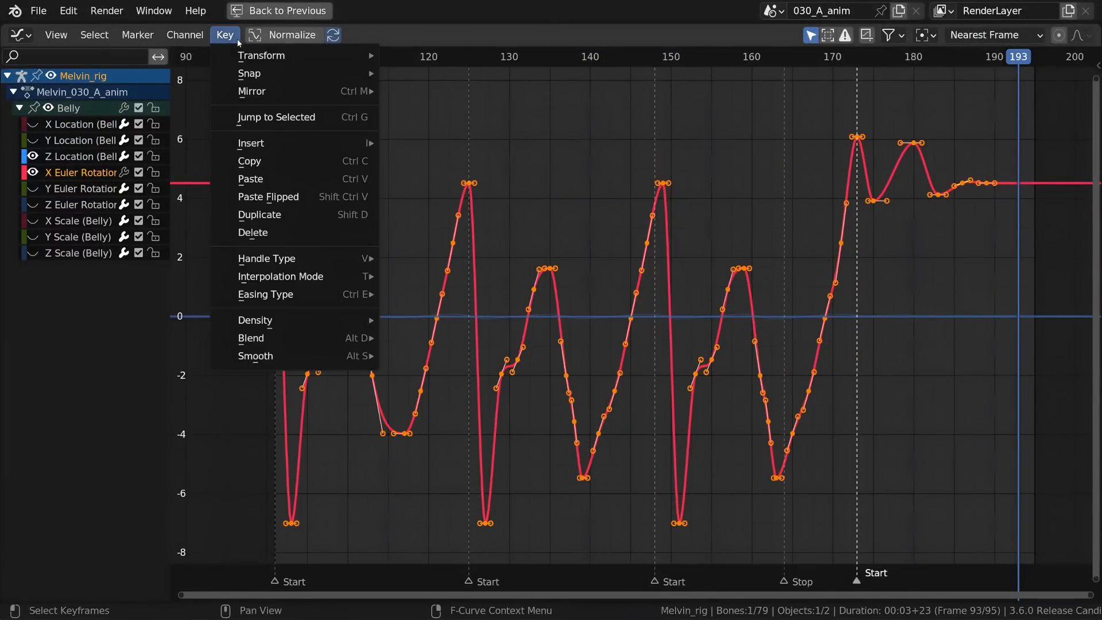
pyautogui.click(185, 35)
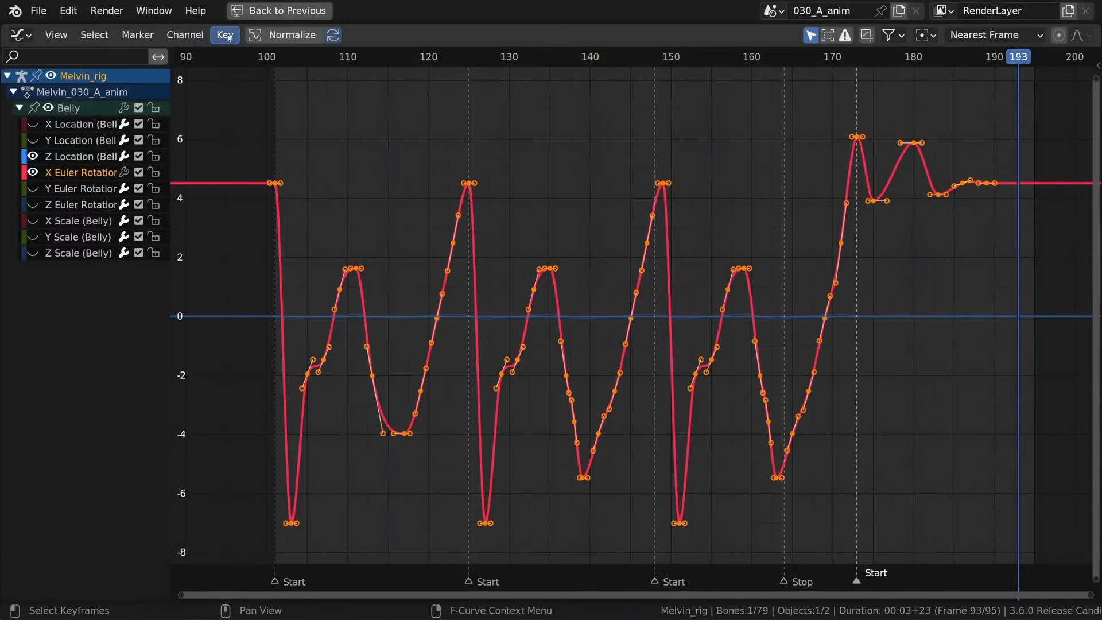
pyautogui.click(225, 34)
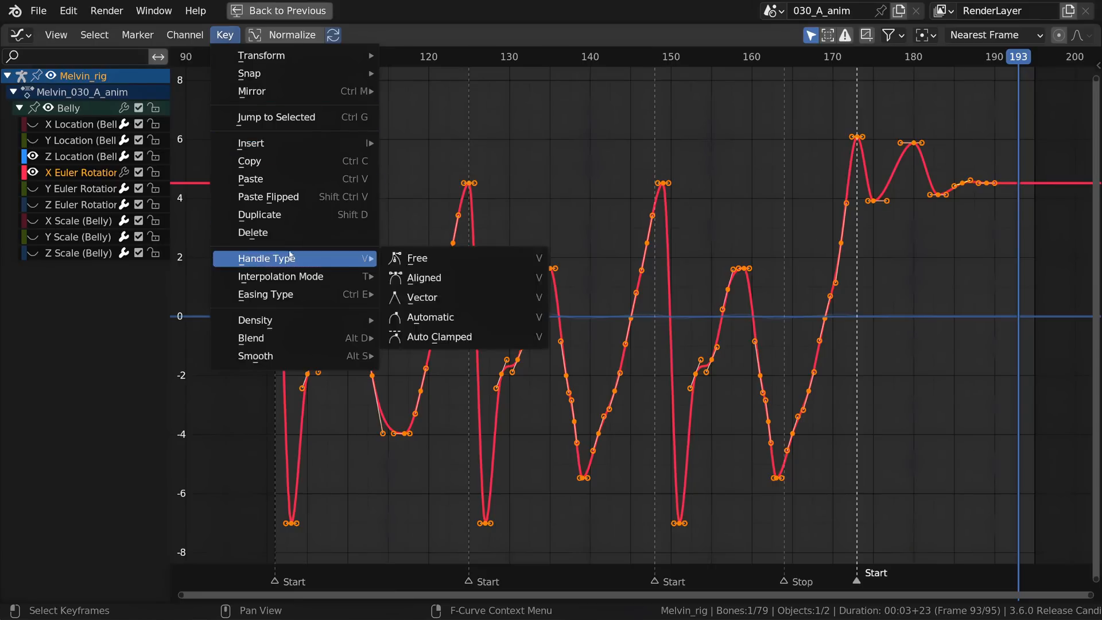
pyautogui.moveTo(254, 356)
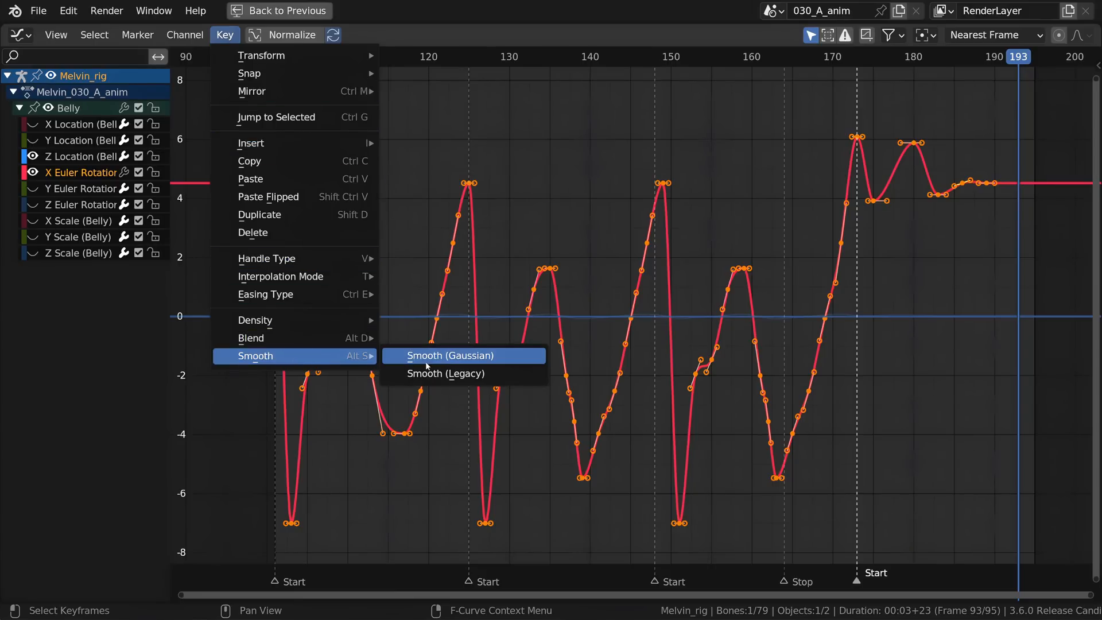
pyautogui.click(450, 354)
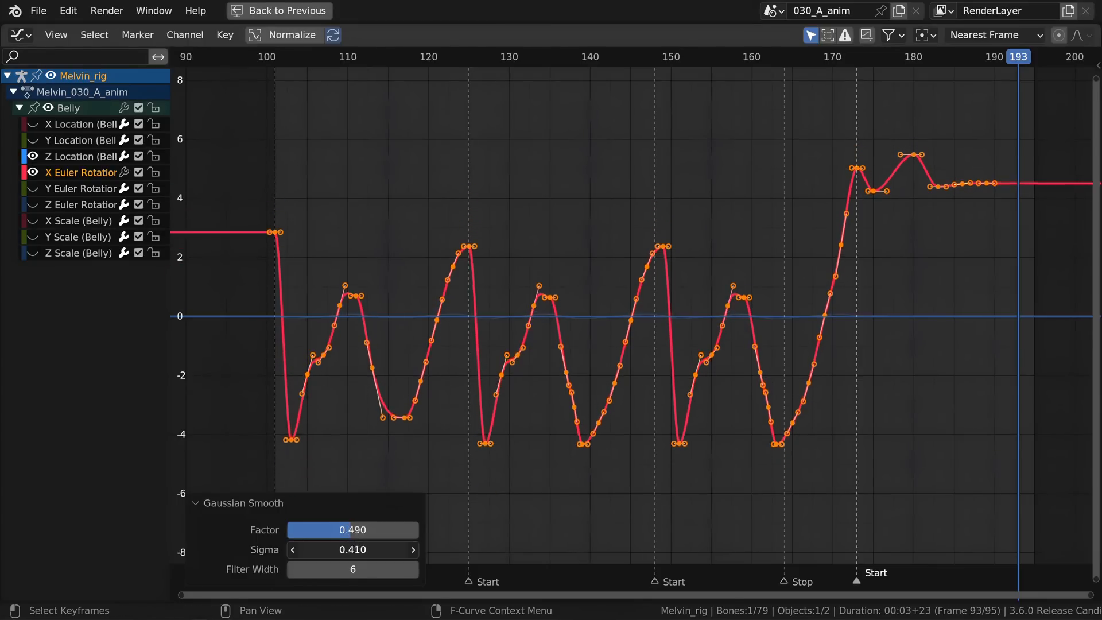
pyautogui.click(292, 550)
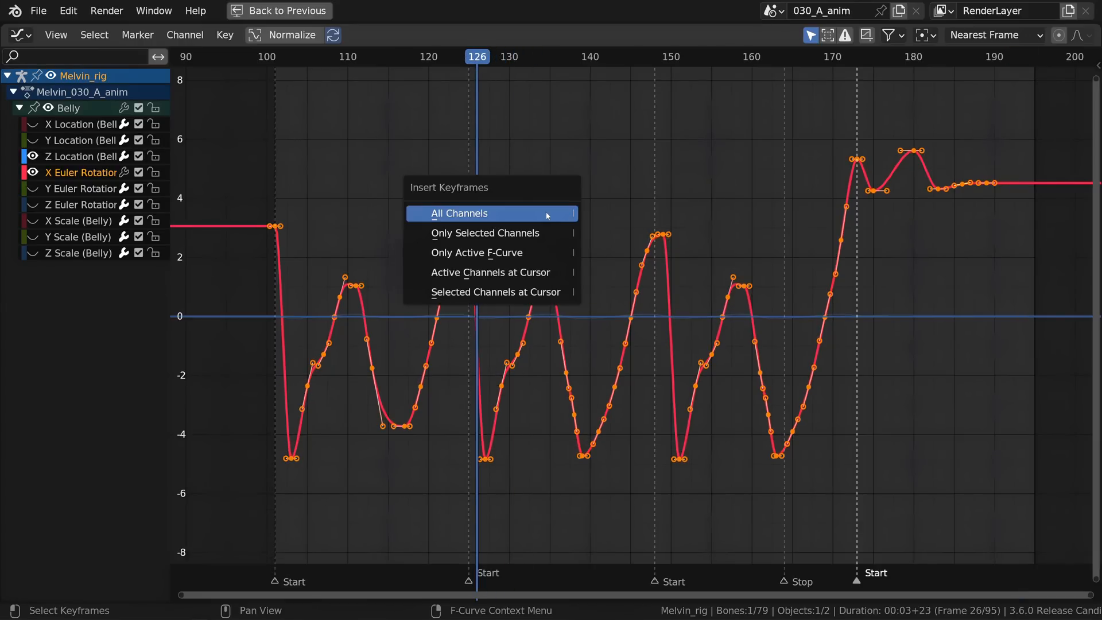
# - Insert All Channels keys at frame 126, then set pasted keys' Value Offset to Right Key
pyautogui.click(458, 214)
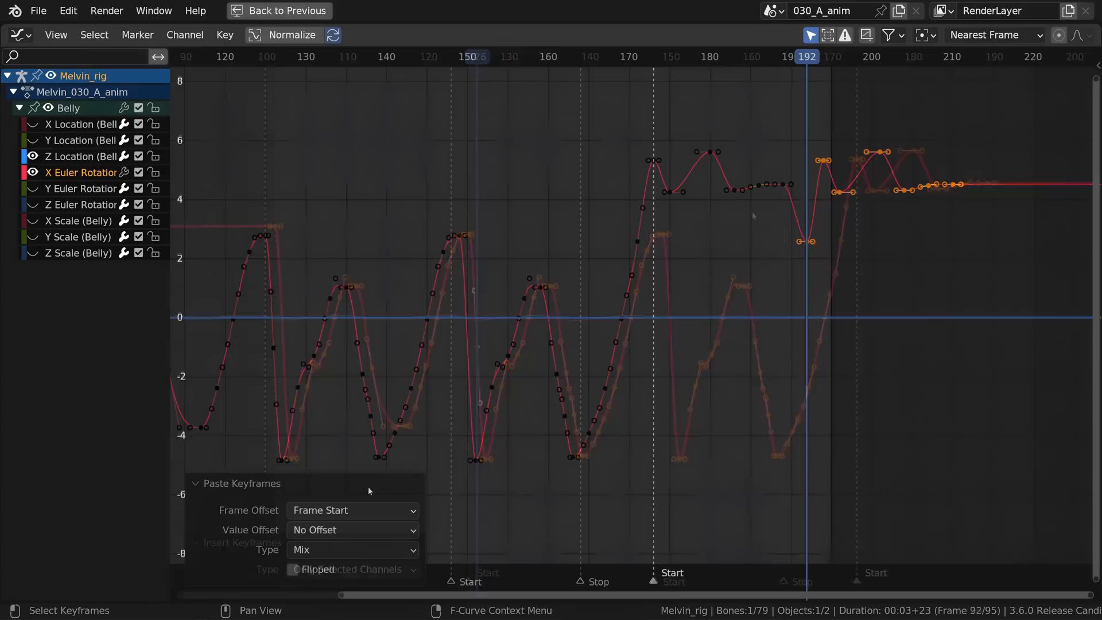
pyautogui.click(351, 529)
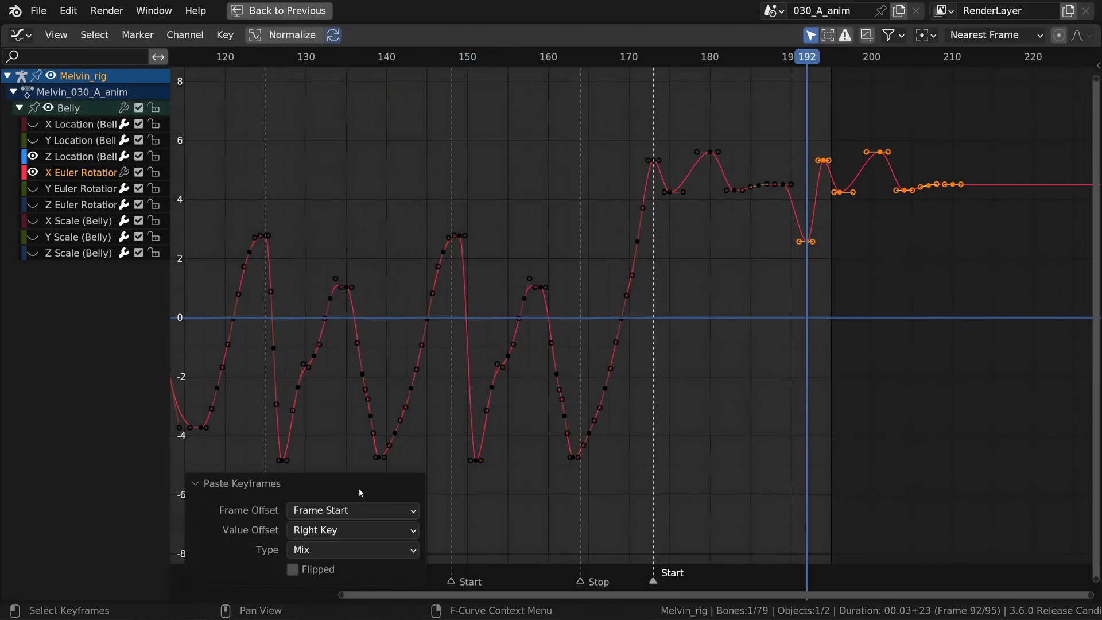
pyautogui.click(352, 530)
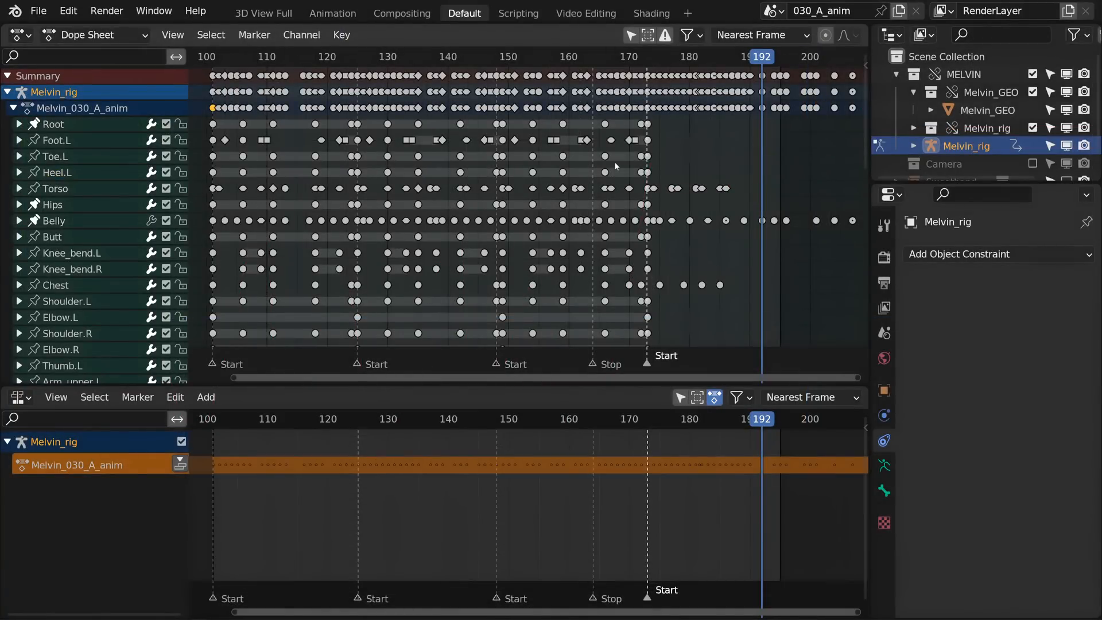
# - Switch the layout to a Dope Sheet above the NLA editor for Melvin_rig
pyautogui.click(13, 108)
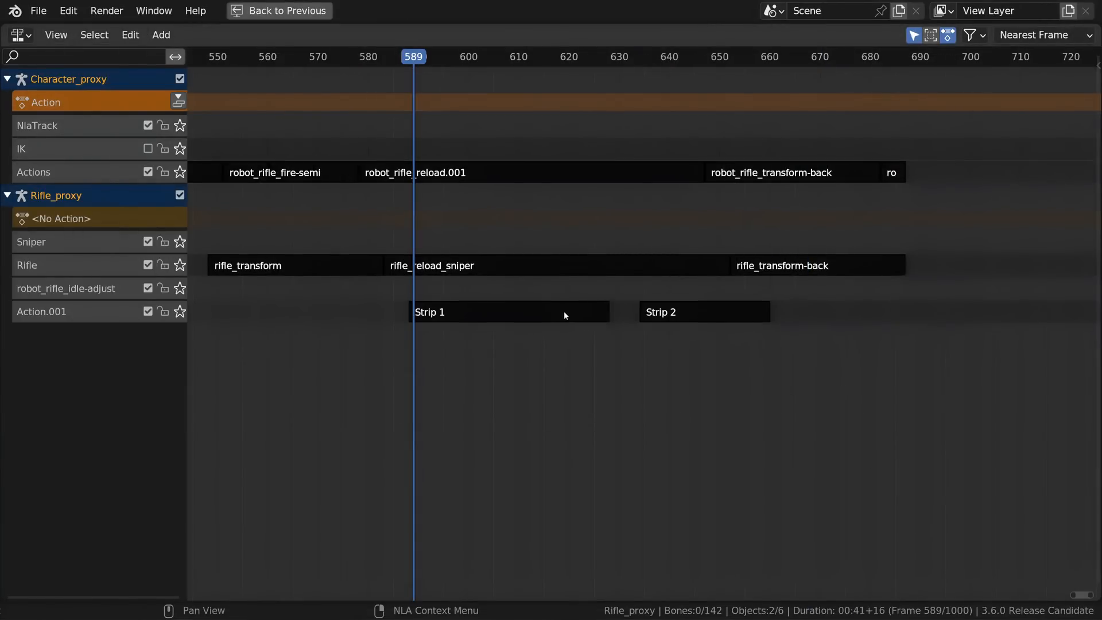
# - Drag Strip 1 rightward along the Action.001 track until it nears Strip 2
pyautogui.moveTo(506, 311); pyautogui.dragTo(566, 311)
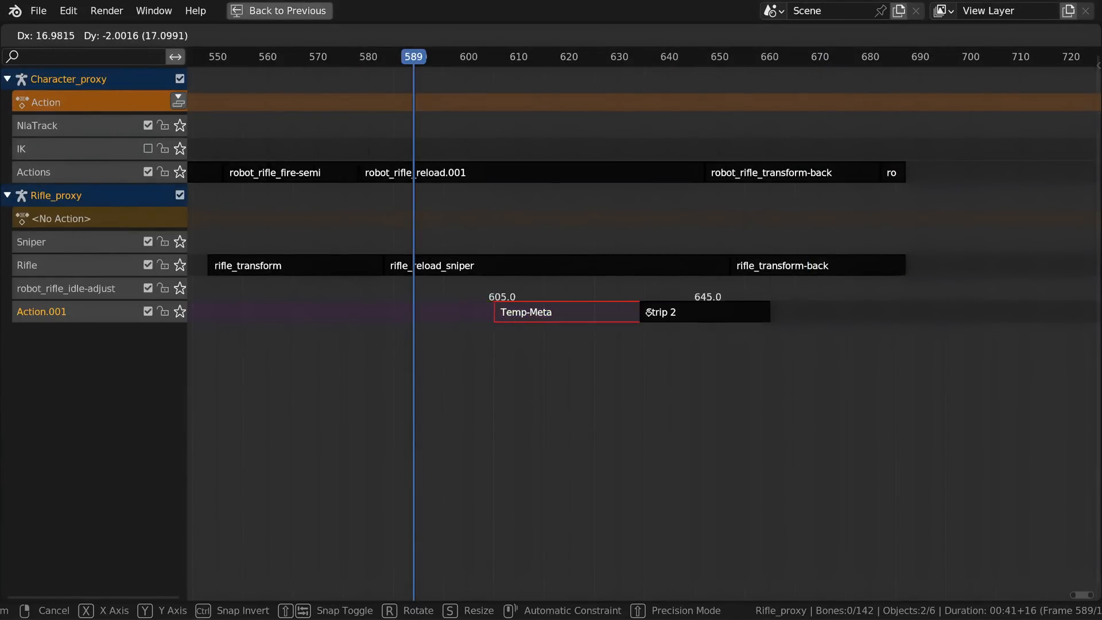
pyautogui.moveTo(566, 312); pyautogui.dragTo(885, 312)
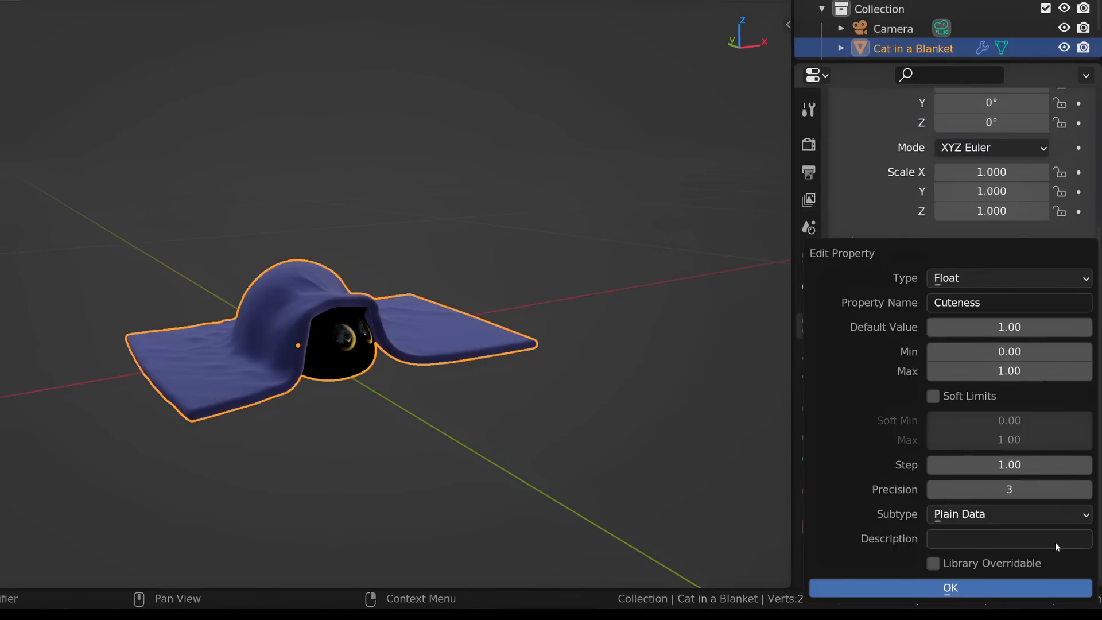
# - Choose the Percentage subtype for the Cuteness float property
pyautogui.click(1007, 514)
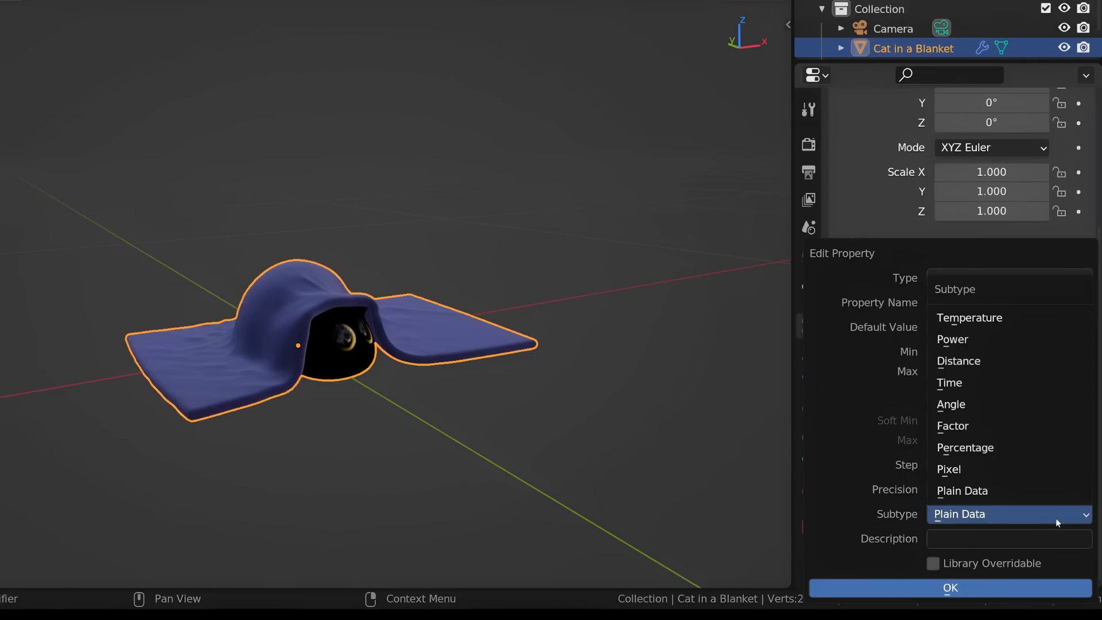
pyautogui.click(966, 447)
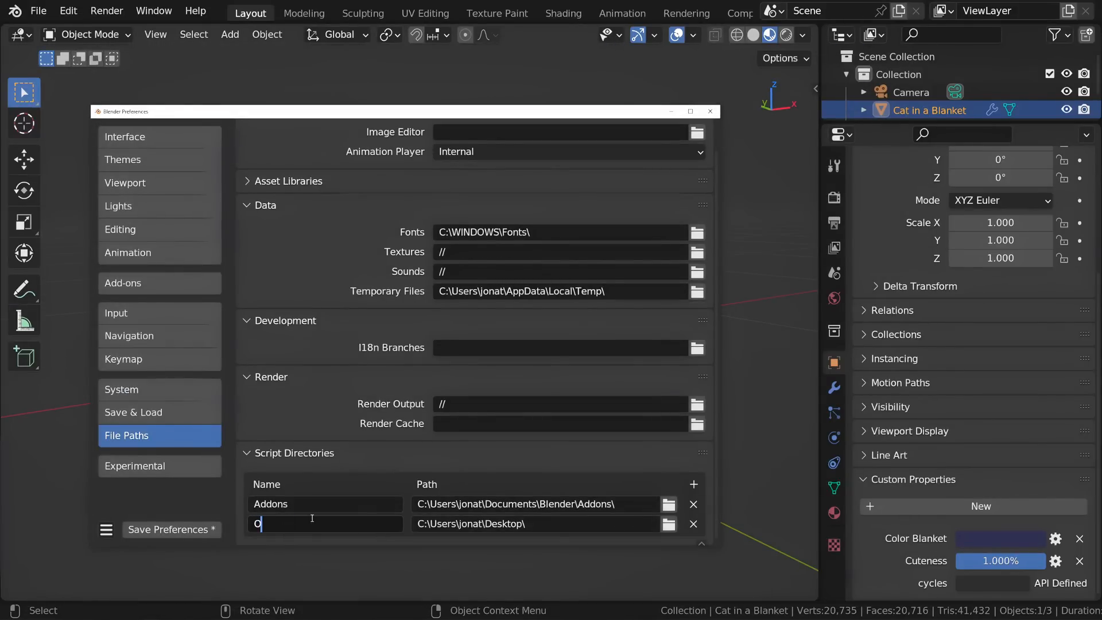
# - Name the new Desktop-pointing script directory 'Other Addons'
pyautogui.write('Other Addons')
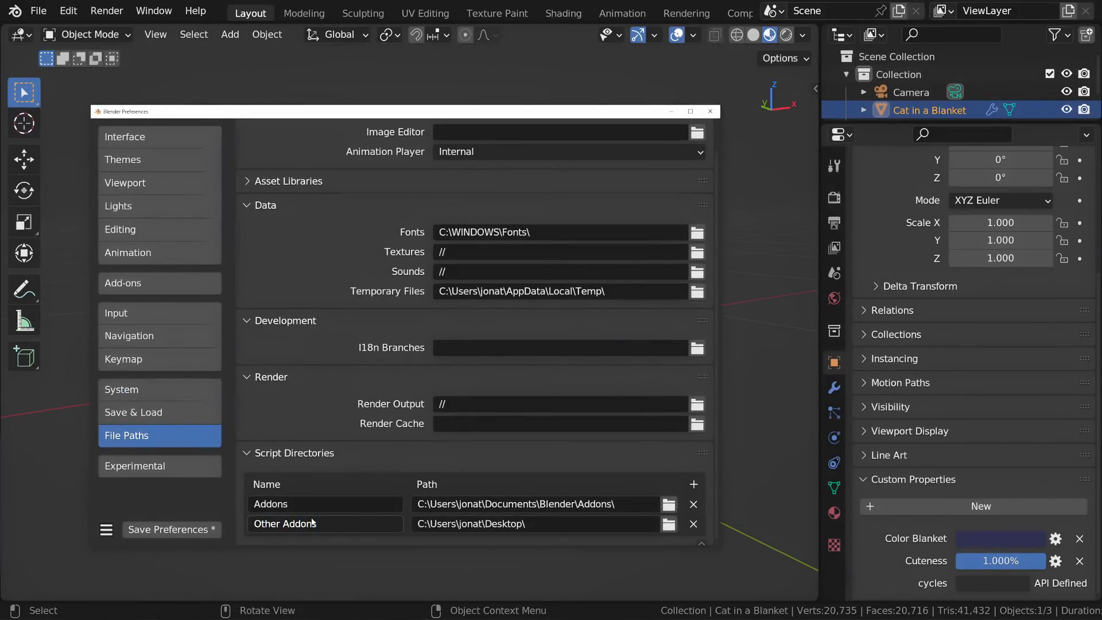